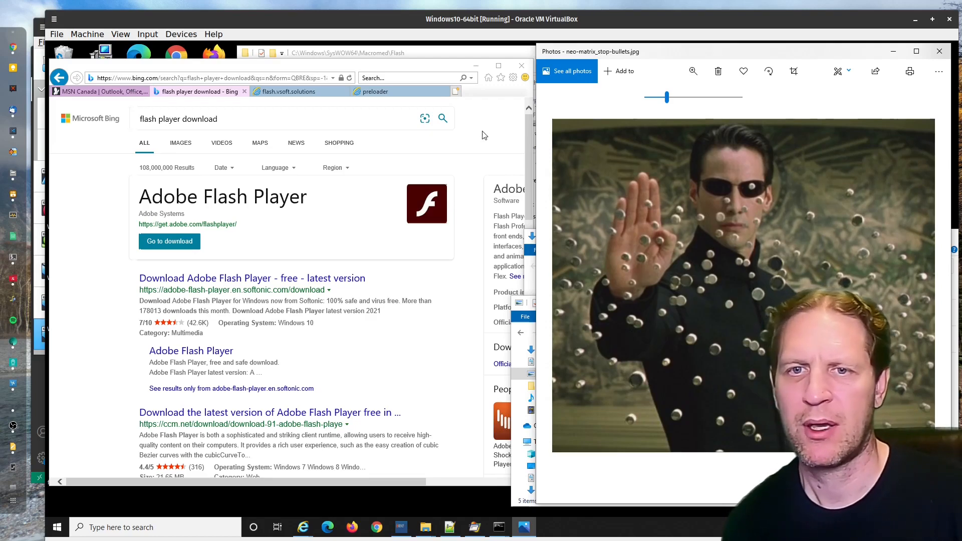
{"action": "mouse_move", "coordinate": [171, 183]}
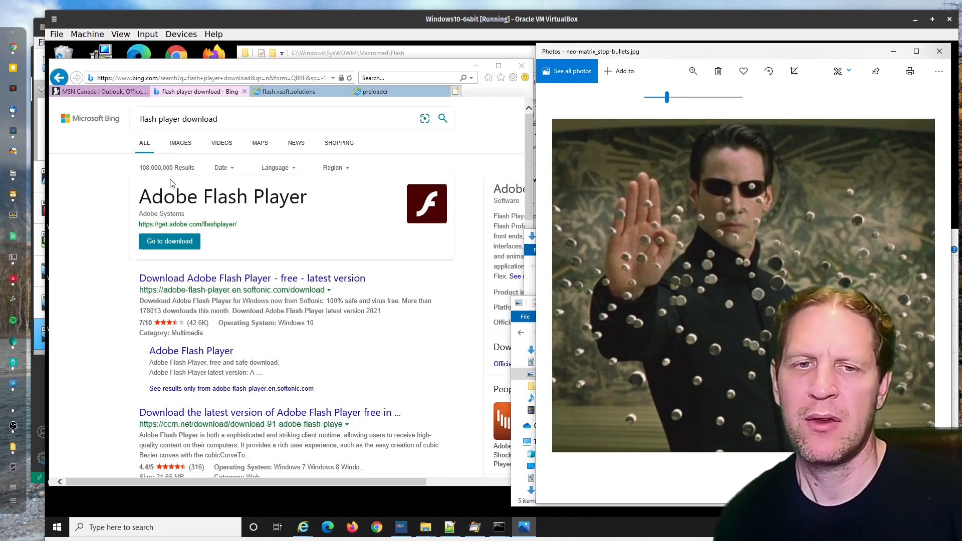
{"action": "mouse_move", "coordinate": [318, 229]}
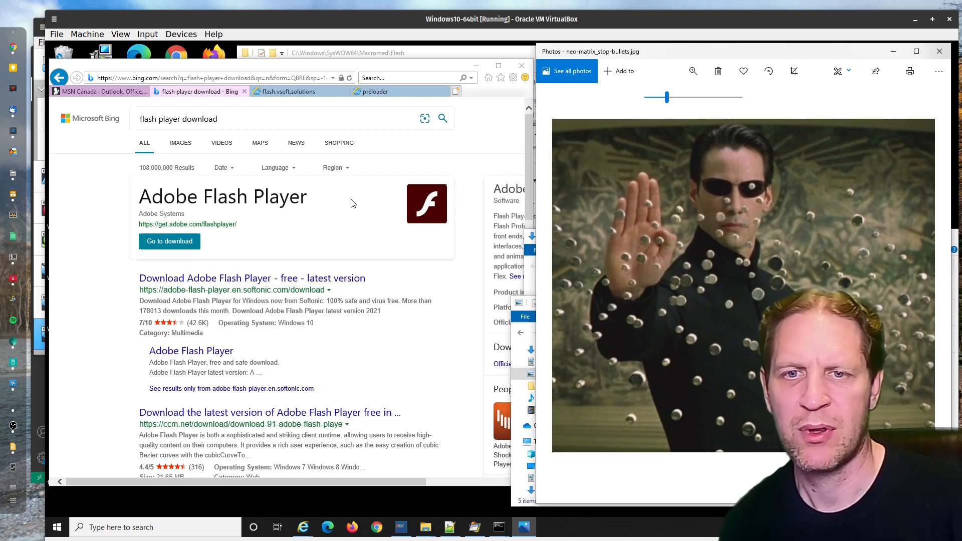
{"action": "mouse_move", "coordinate": [347, 208]}
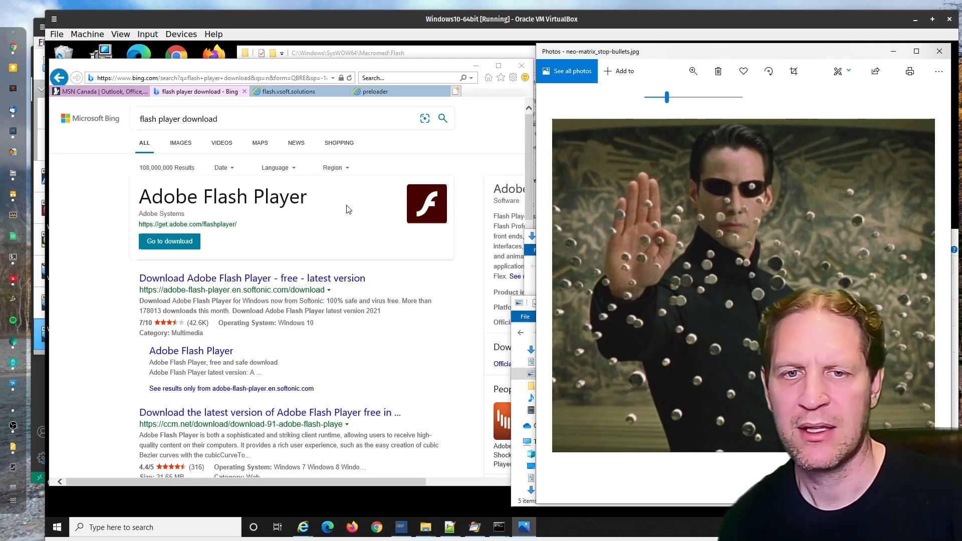
{"action": "mouse_move", "coordinate": [586, 515]}
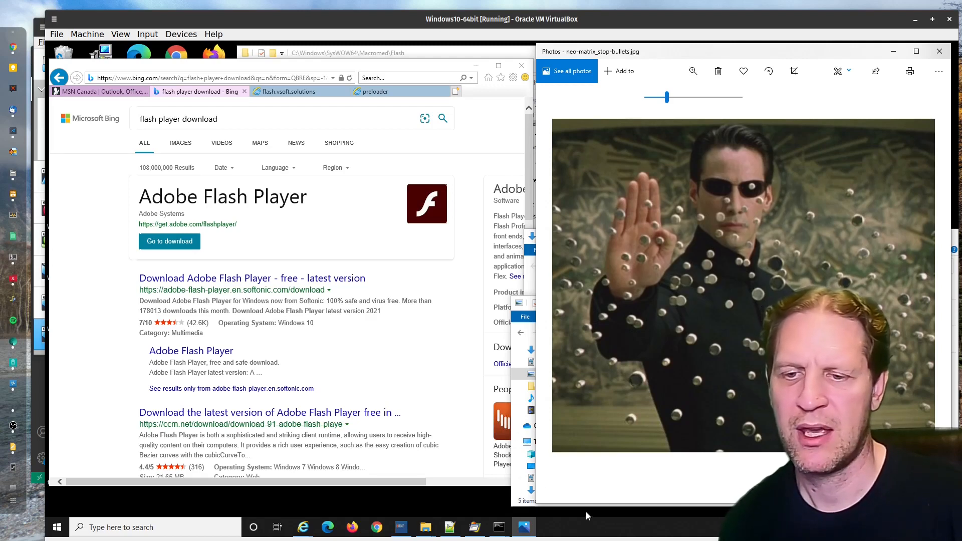
{"action": "mouse_move", "coordinate": [593, 510]}
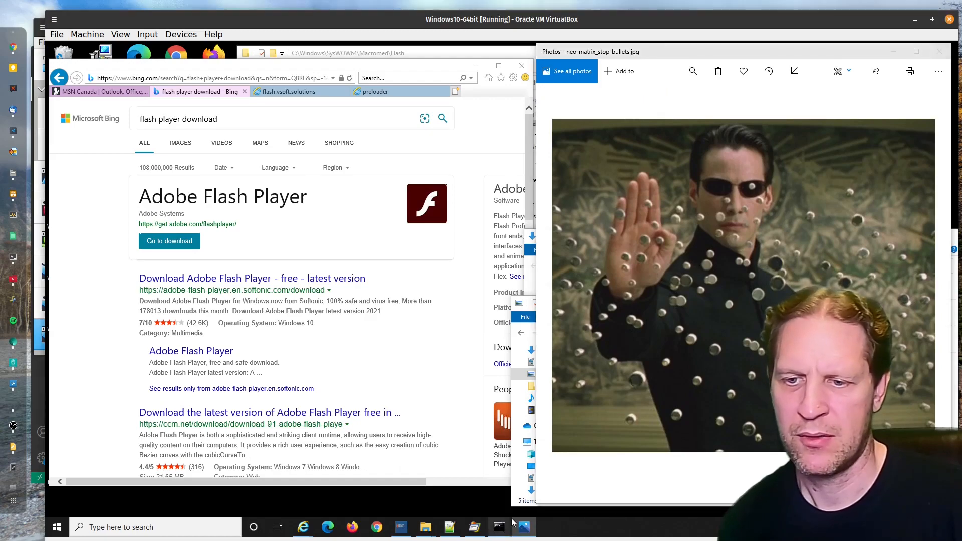
- Edit set-flash-eol-date.bat in Notepad so the date reads 21-01-12, save it and rerun the batch
{"action": "left_click", "coordinate": [499, 527]}
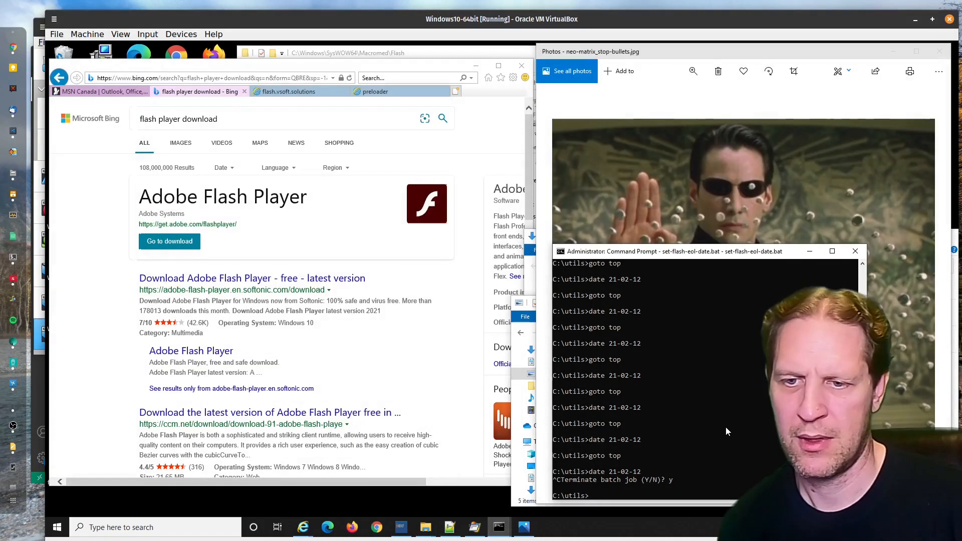
{"action": "type", "text": "not"}
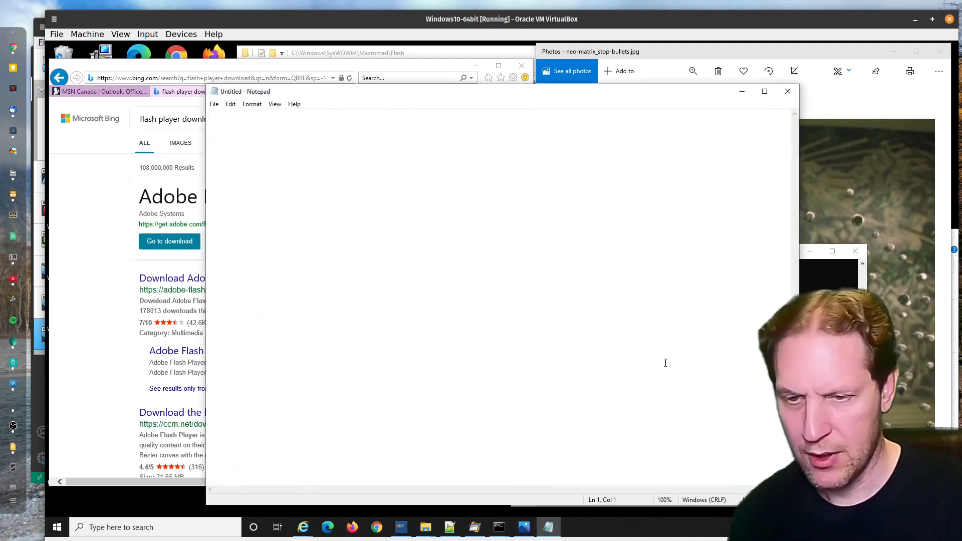
{"action": "mouse_move", "coordinate": [731, 313]}
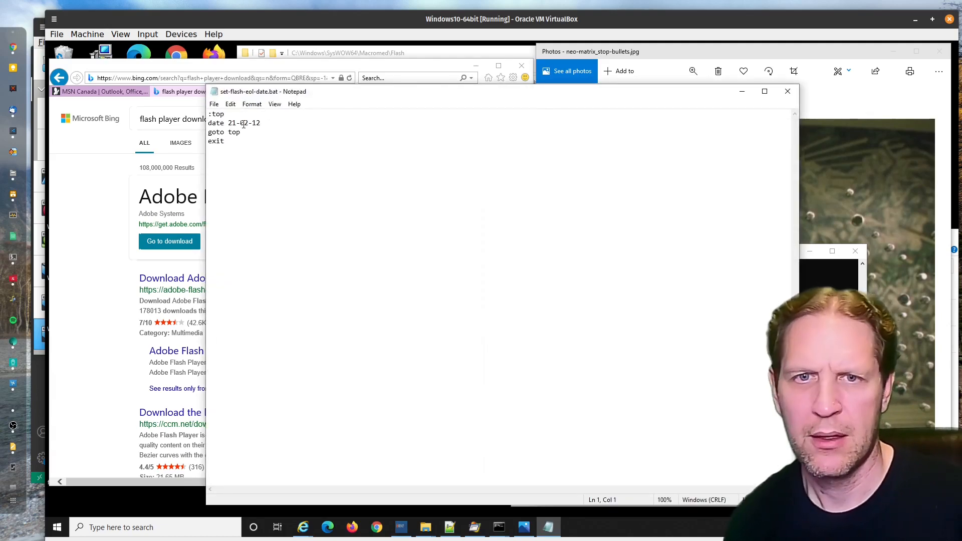
{"action": "type", "text": "01"}
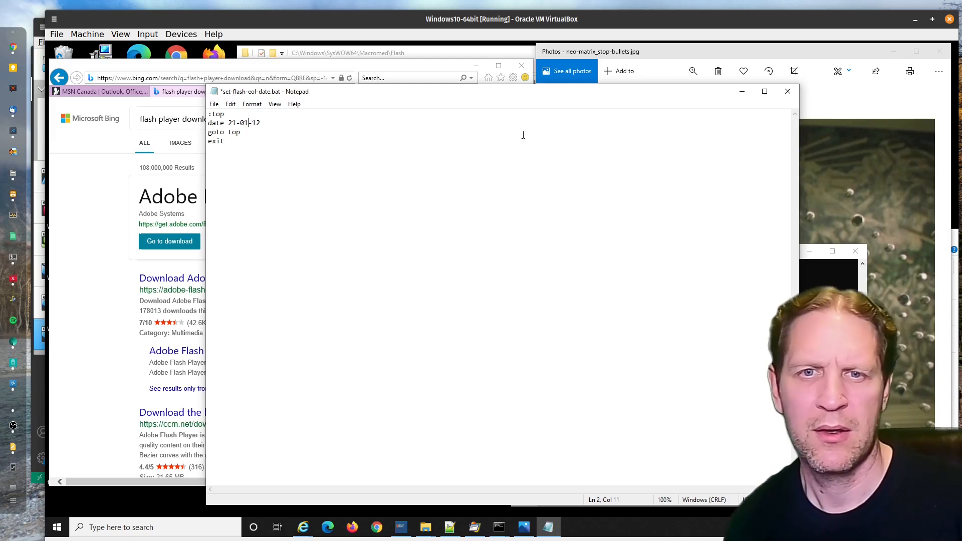
{"action": "left_click", "coordinate": [788, 92]}
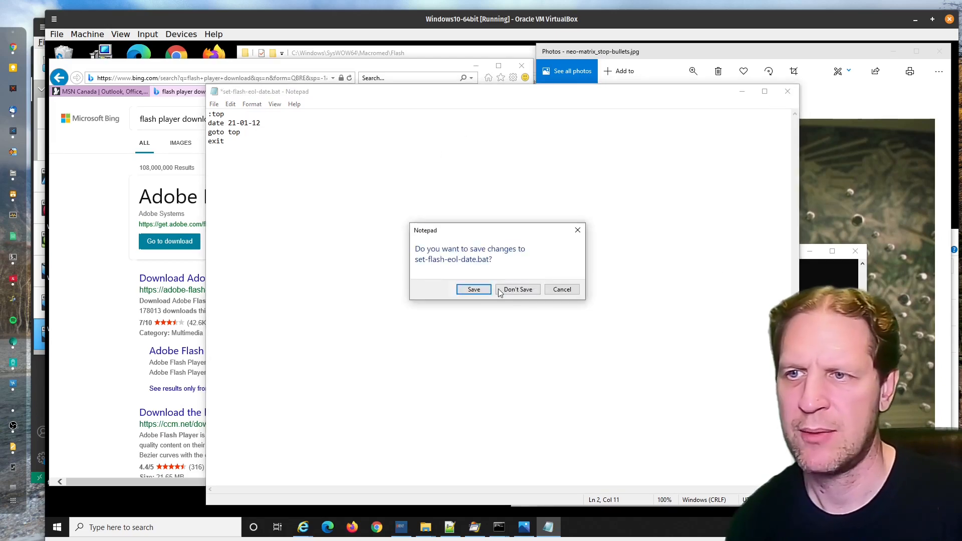
{"action": "left_click", "coordinate": [517, 289]}
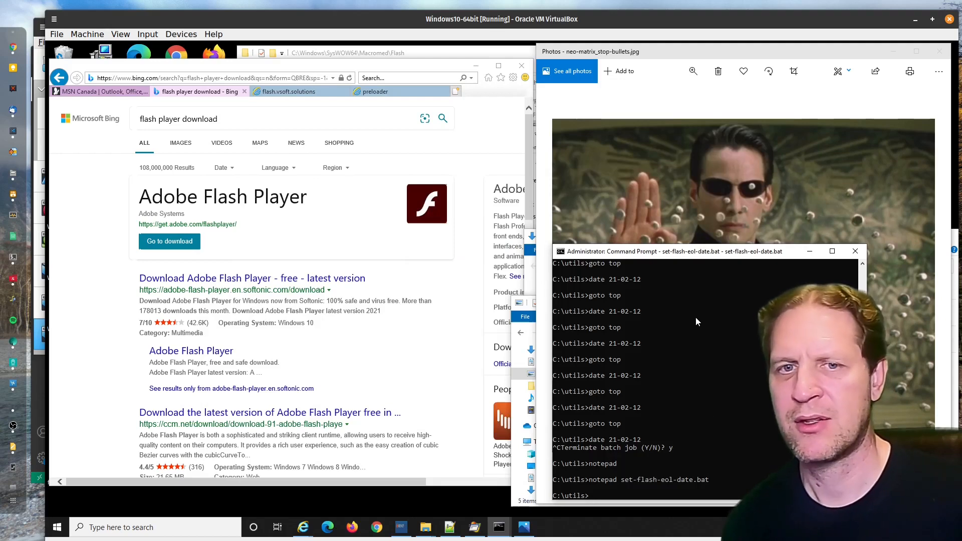
{"action": "mouse_move", "coordinate": [688, 389]}
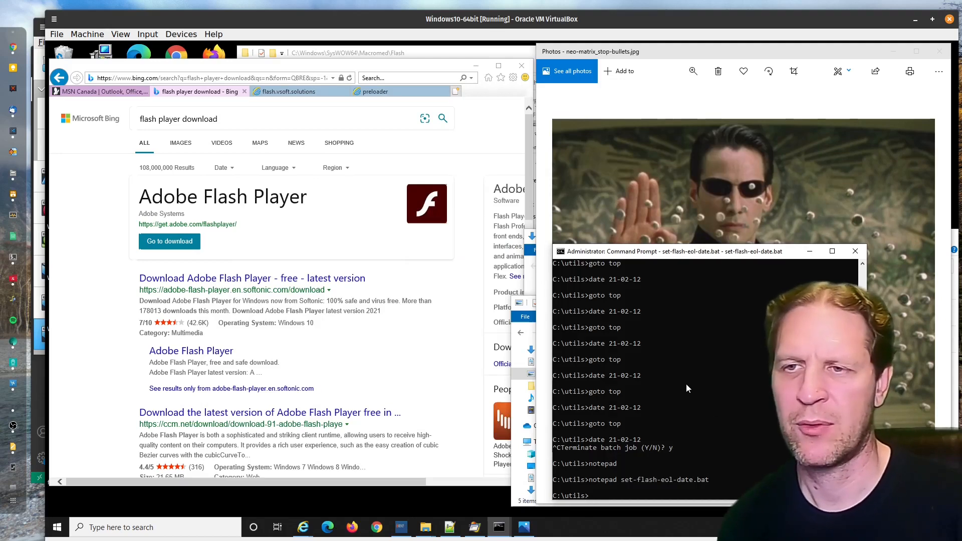
{"action": "mouse_move", "coordinate": [709, 415]}
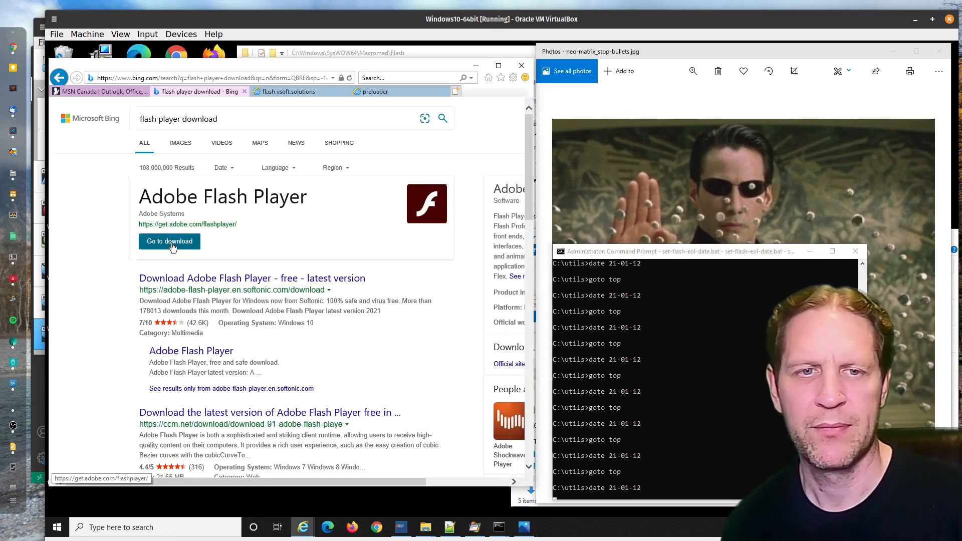
- View Adobe's Flash end-of-life notice on the Canadian site, then return to the flash.vsoft.solutions generator
{"action": "left_click", "coordinate": [170, 242]}
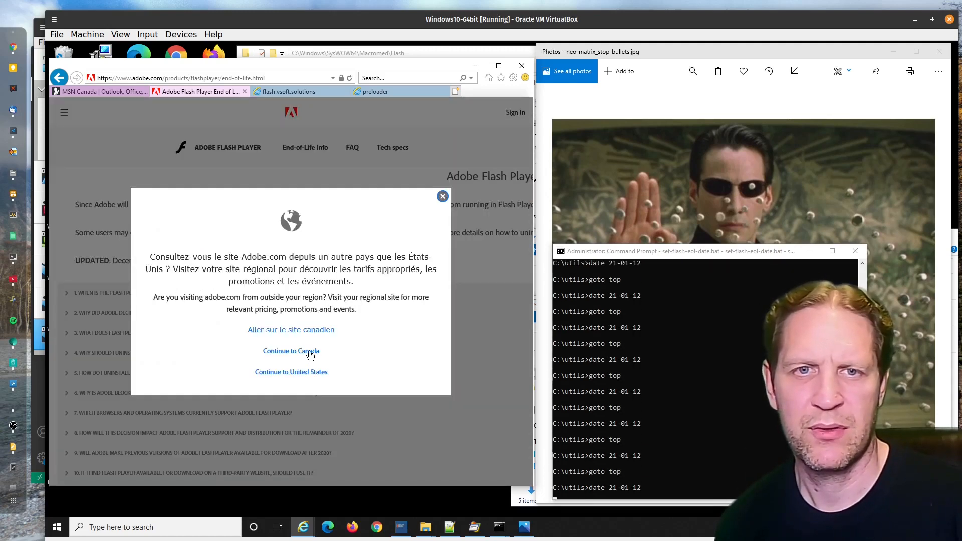
{"action": "left_click", "coordinate": [291, 351]}
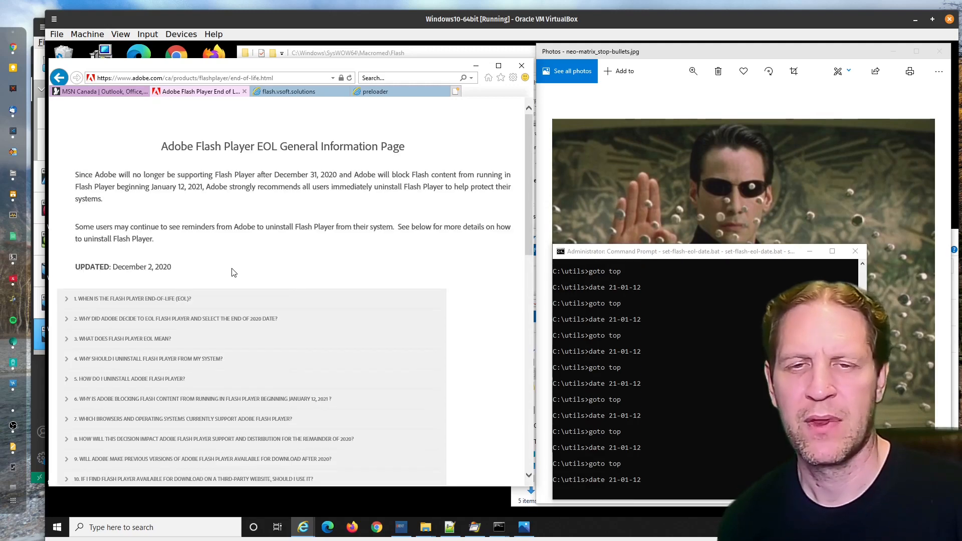
{"action": "scroll", "scroll_direction": "up", "scroll_amount": 3}
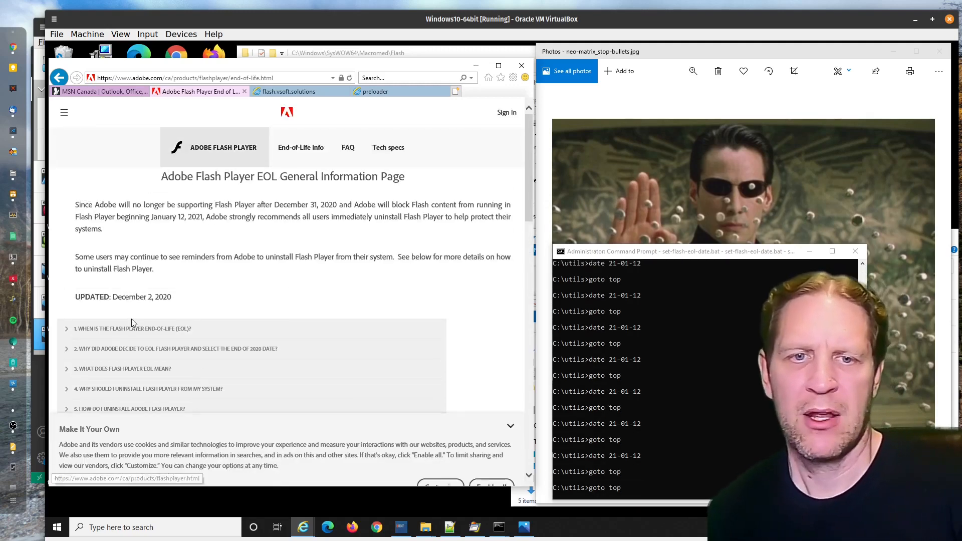
{"action": "left_click", "coordinate": [287, 91]}
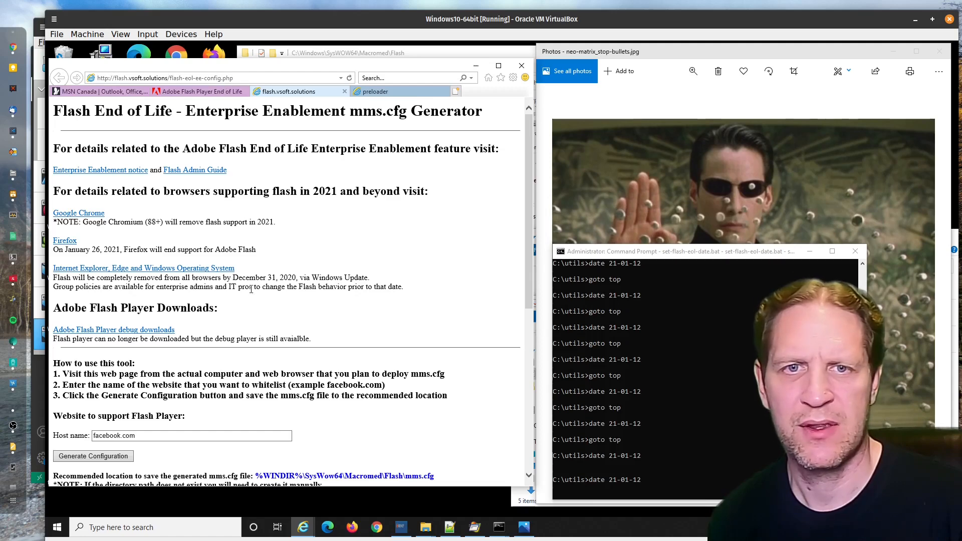
{"action": "mouse_move", "coordinate": [100, 170]}
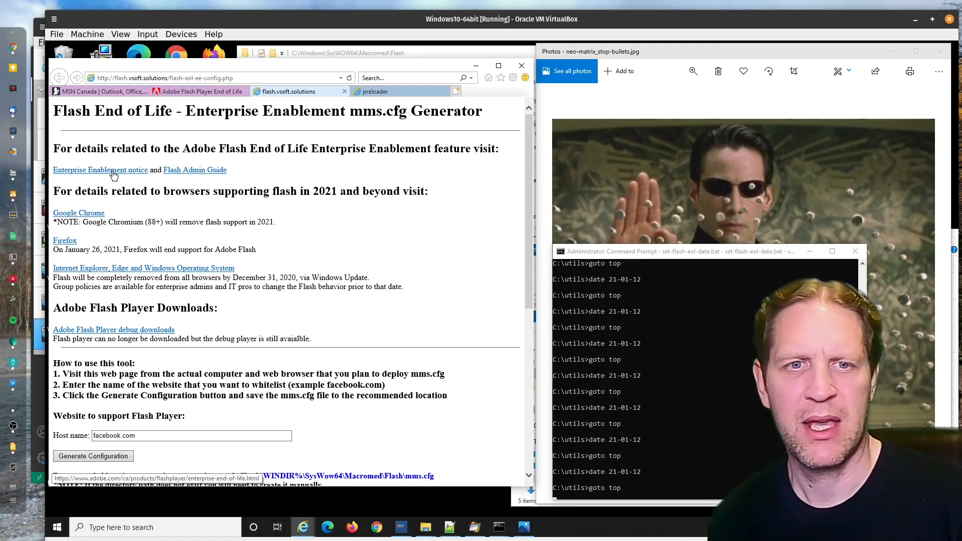
{"action": "mouse_move", "coordinate": [194, 171]}
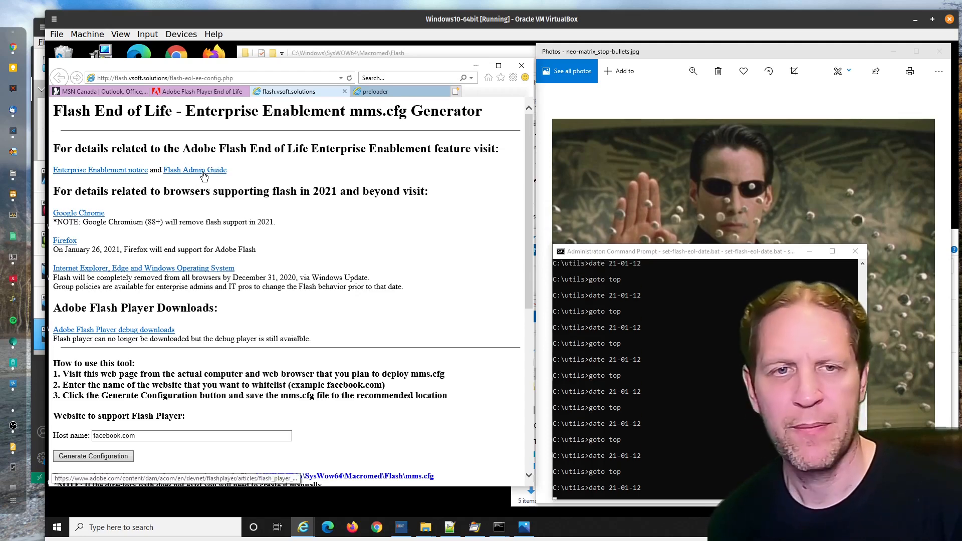
{"action": "mouse_move", "coordinate": [97, 205]}
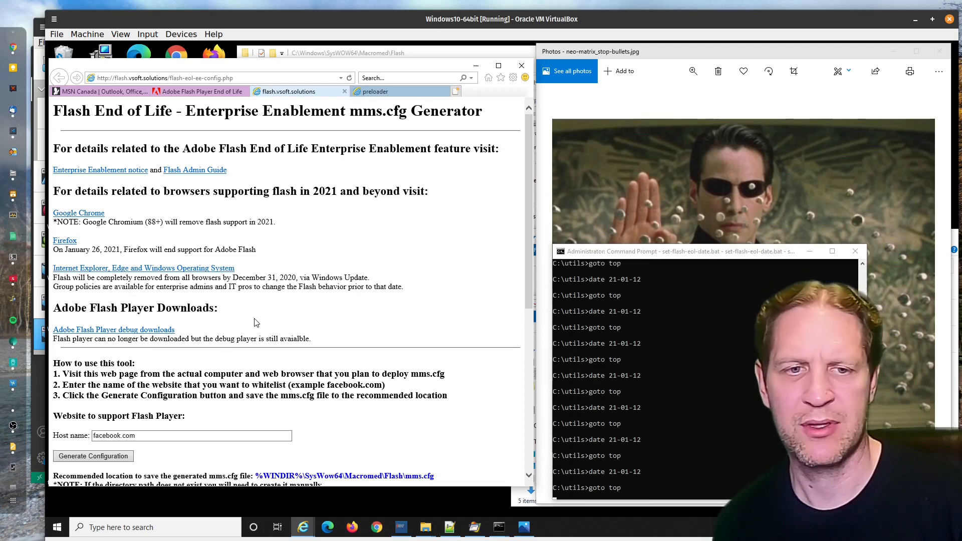
{"action": "mouse_move", "coordinate": [78, 212]}
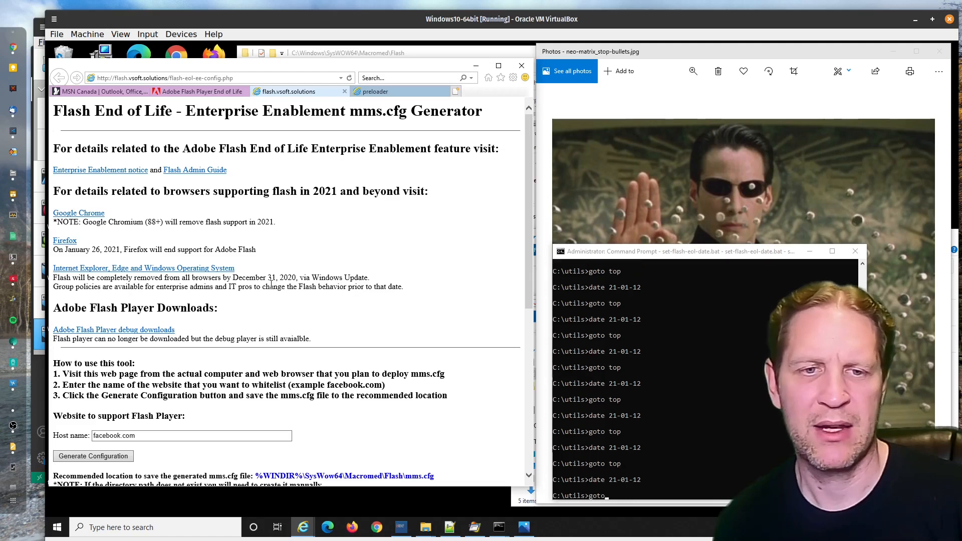
{"action": "scroll", "scroll_direction": "down", "scroll_amount": 3}
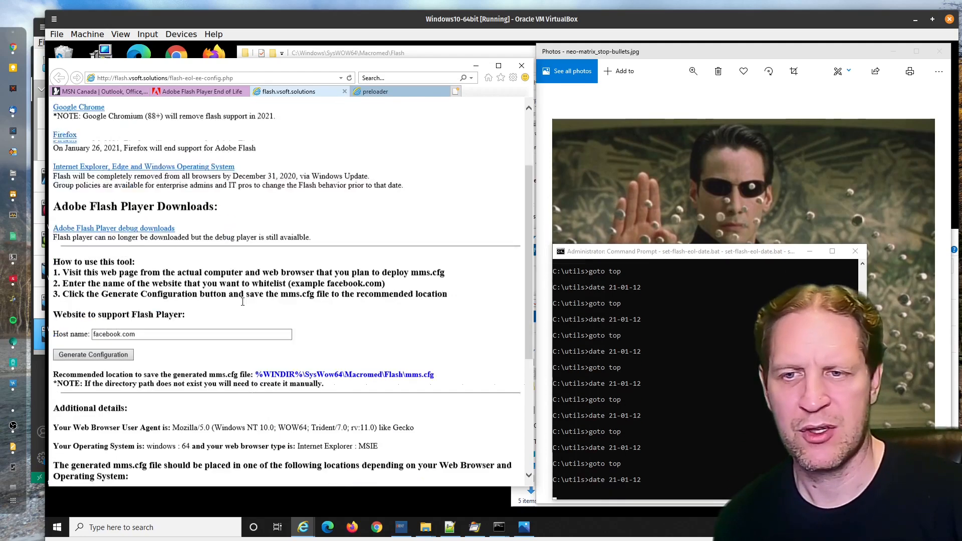
{"action": "scroll", "scroll_direction": "down", "scroll_amount": 3}
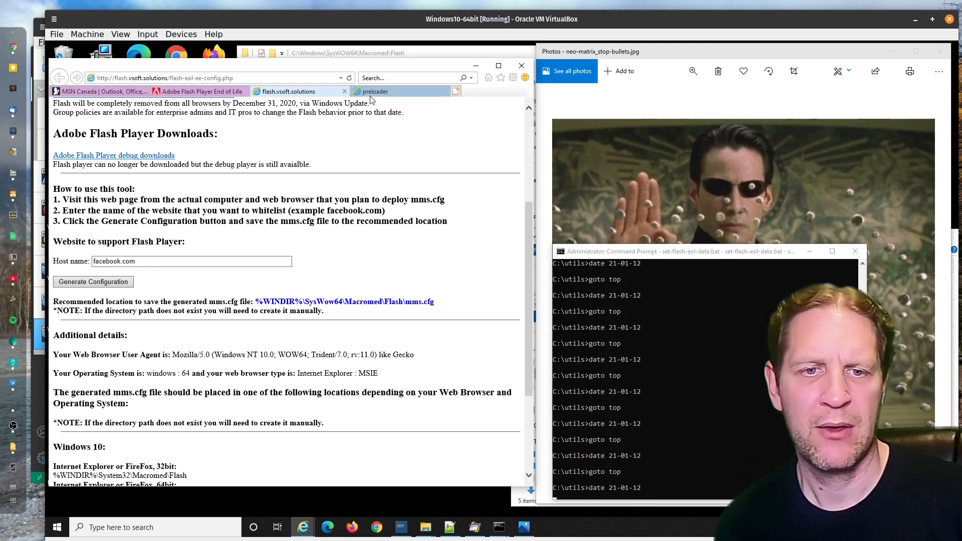
- Switch to the flash.vsoft.solutions/jones/ preloader tab and copy its host name from the address bar
{"action": "left_click", "coordinate": [373, 91]}
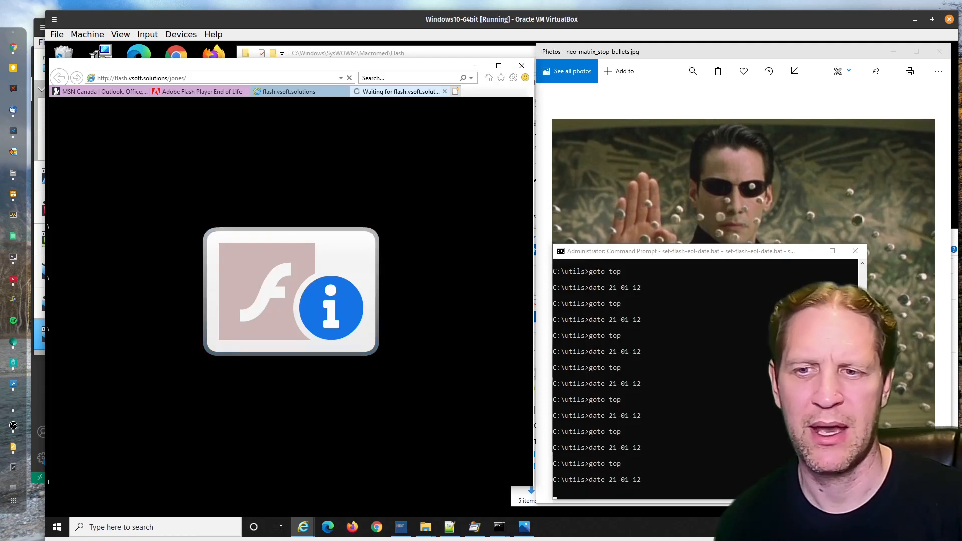
{"action": "mouse_move", "coordinate": [324, 252]}
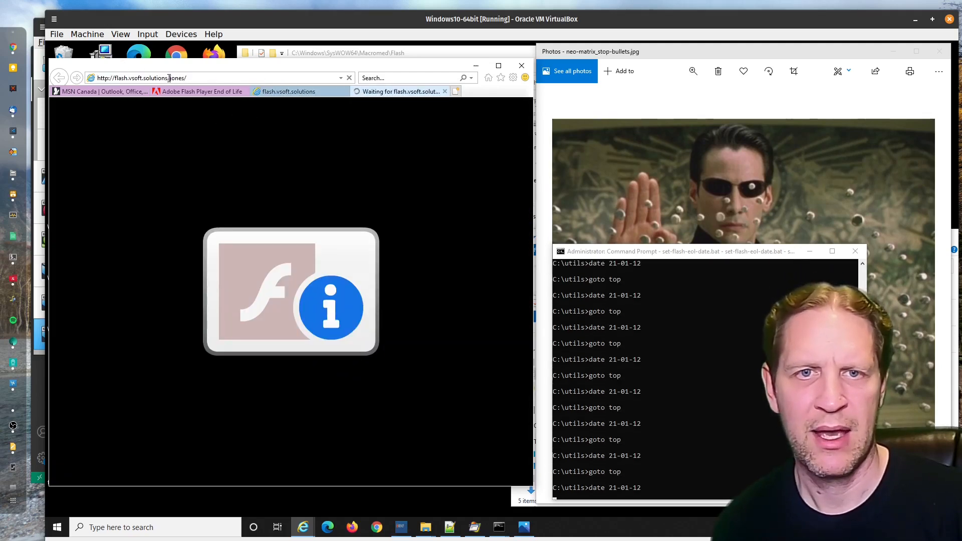
{"action": "double_click", "coordinate": [141, 78]}
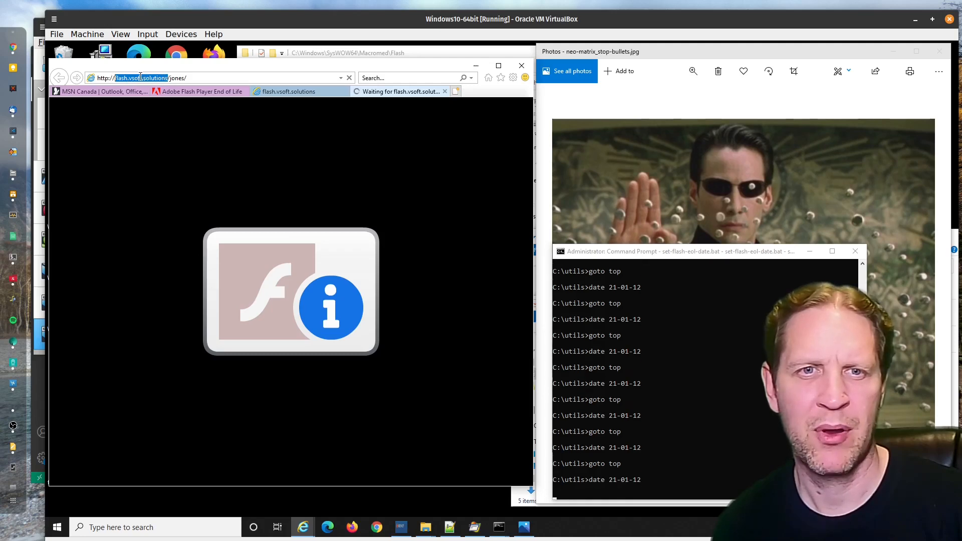
{"action": "right_click", "coordinate": [142, 78]}
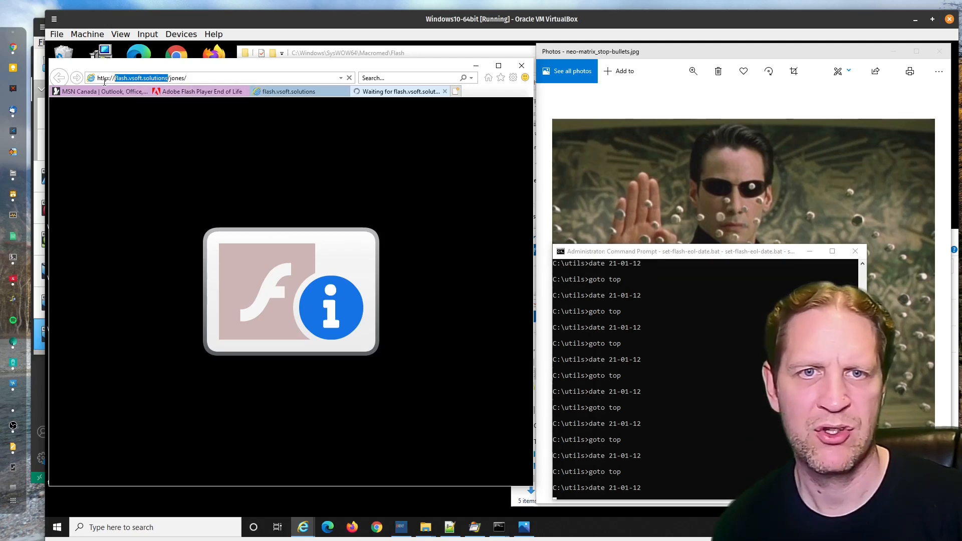
{"action": "mouse_move", "coordinate": [299, 91]}
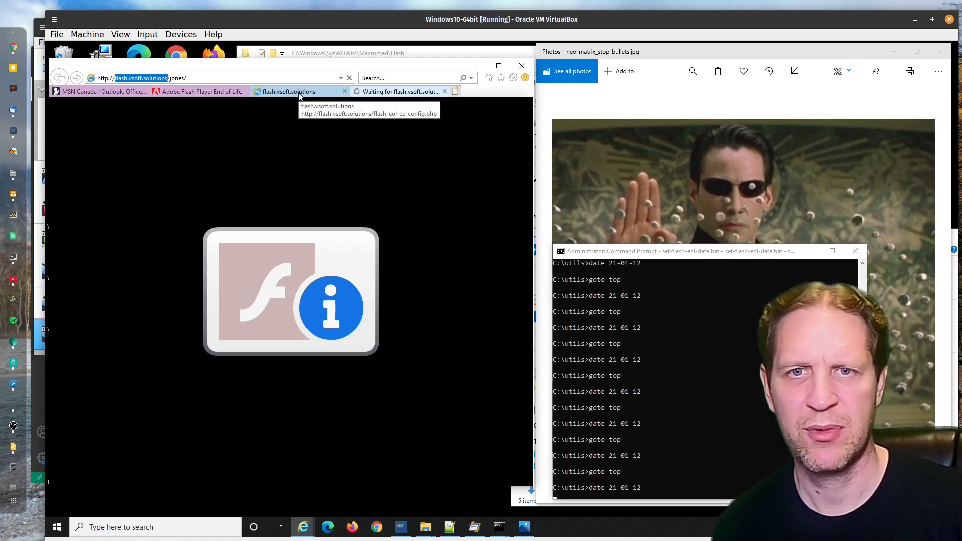
{"action": "mouse_move", "coordinate": [329, 34]}
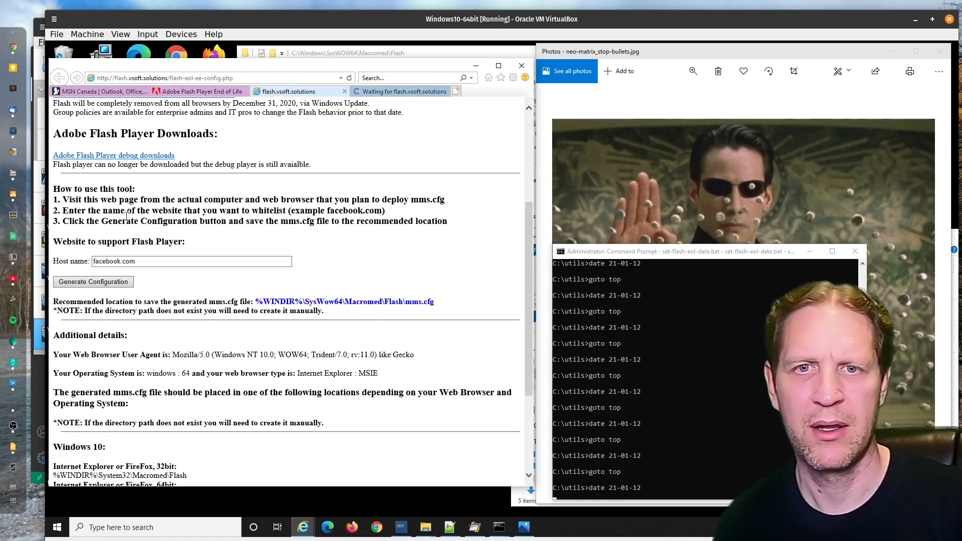
- Replace facebook.com in the Host name box with flash.vsoft.solutions
{"action": "left_click", "coordinate": [185, 260]}
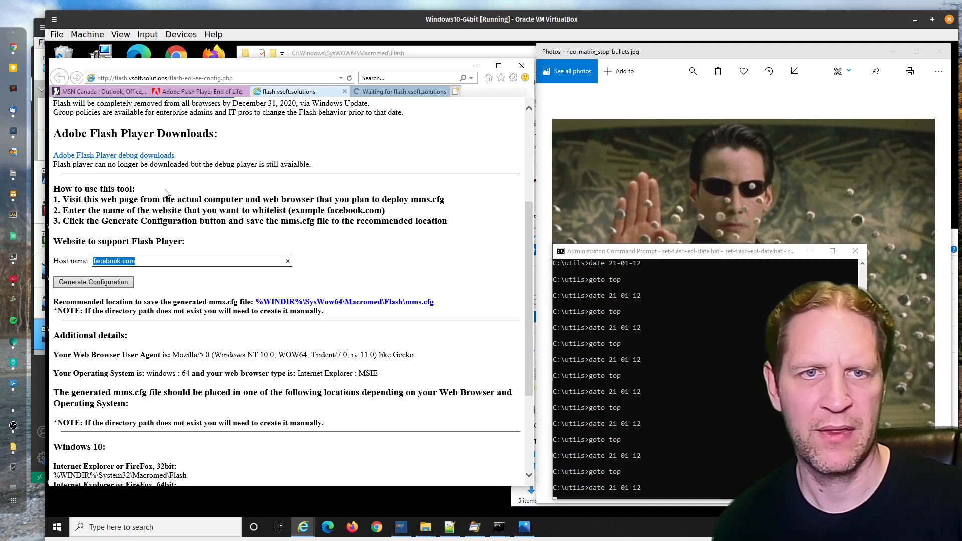
{"action": "type", "text": "flash.vsoft.solutions"}
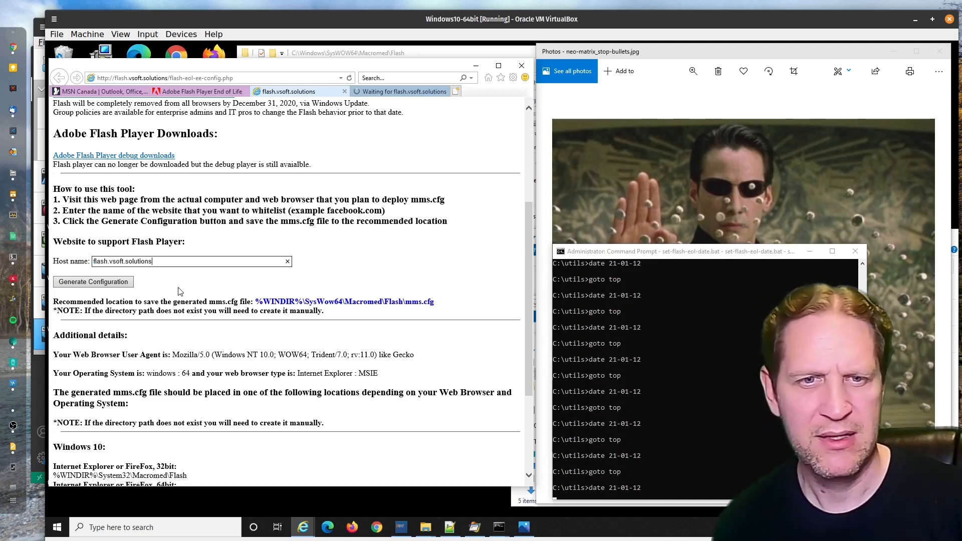
{"action": "left_click", "coordinate": [92, 281]}
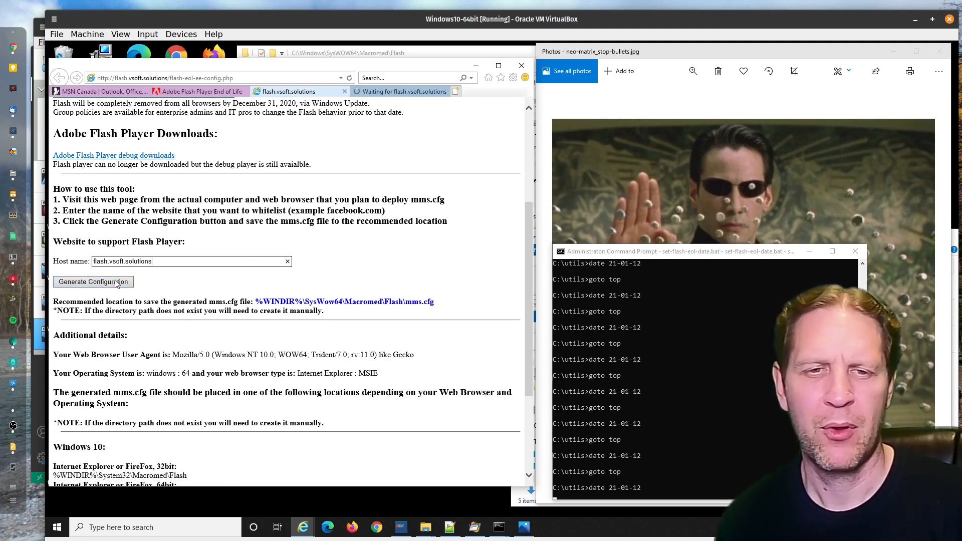
{"action": "mouse_move", "coordinate": [238, 251]}
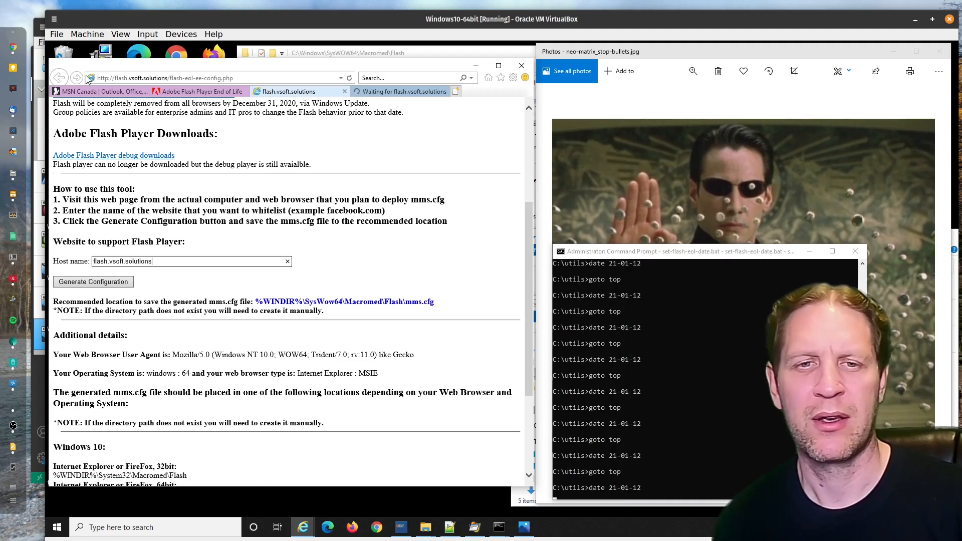
{"action": "mouse_move", "coordinate": [239, 190]}
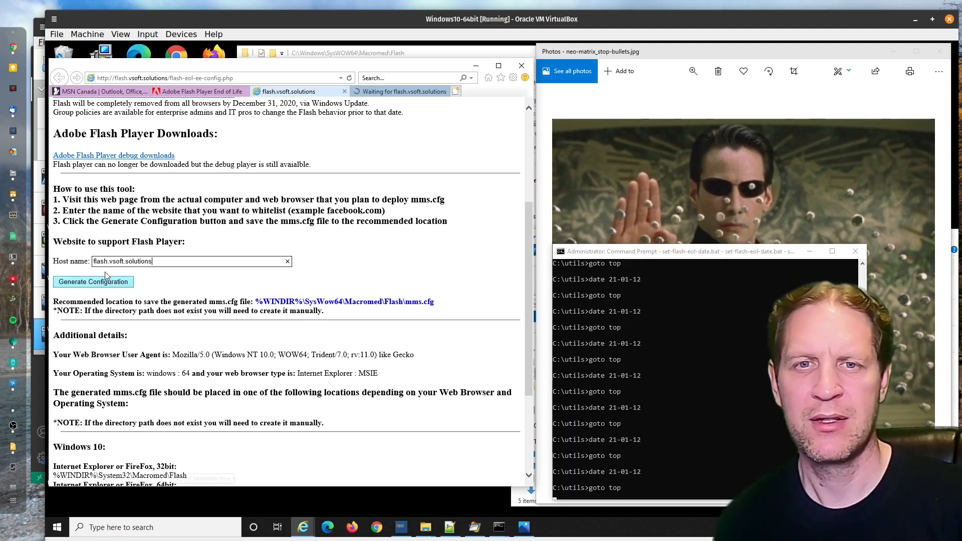
{"action": "triple_click", "coordinate": [123, 261]}
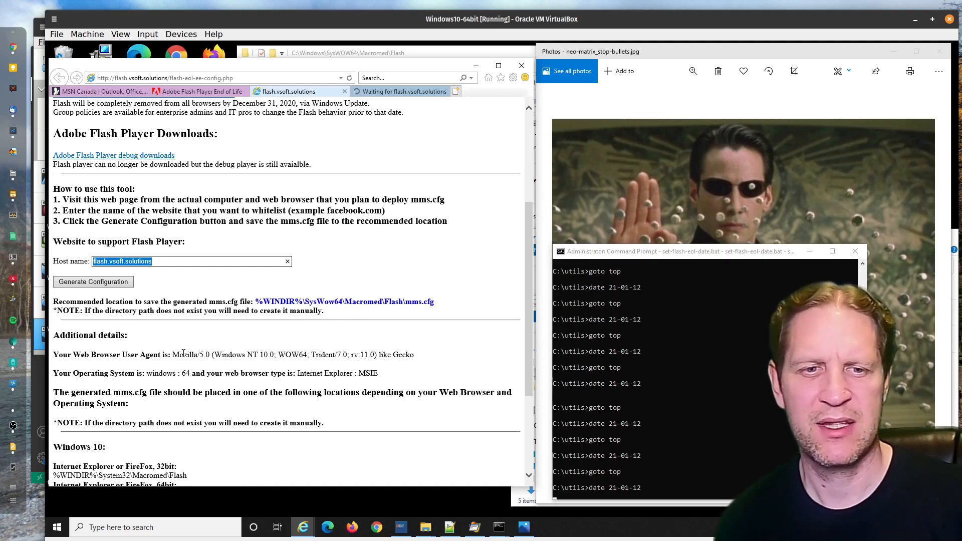
- Select the recommended SysWow64\Macromed\Flash save path and copy it, noting browser type Internet Explorer
{"action": "double_click", "coordinate": [156, 373]}
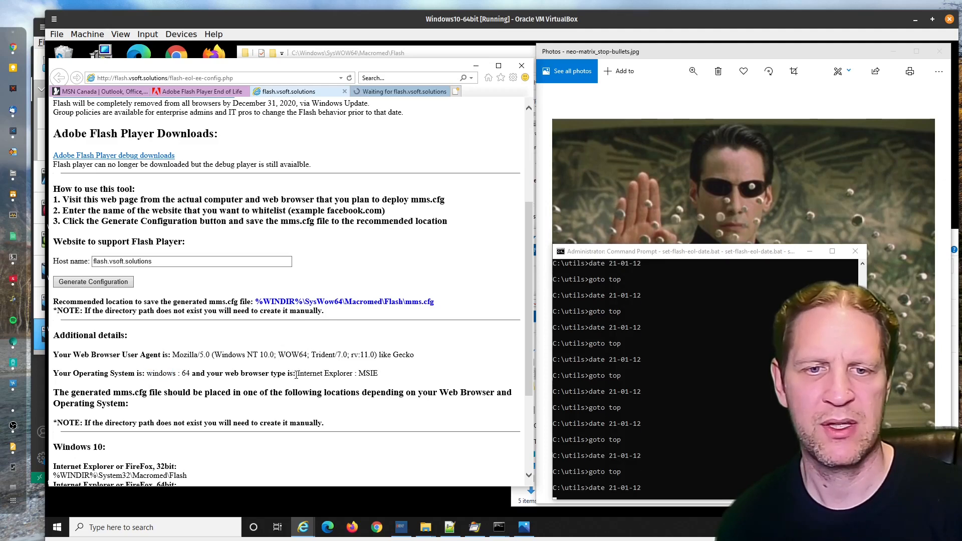
{"action": "double_click", "coordinate": [326, 373]}
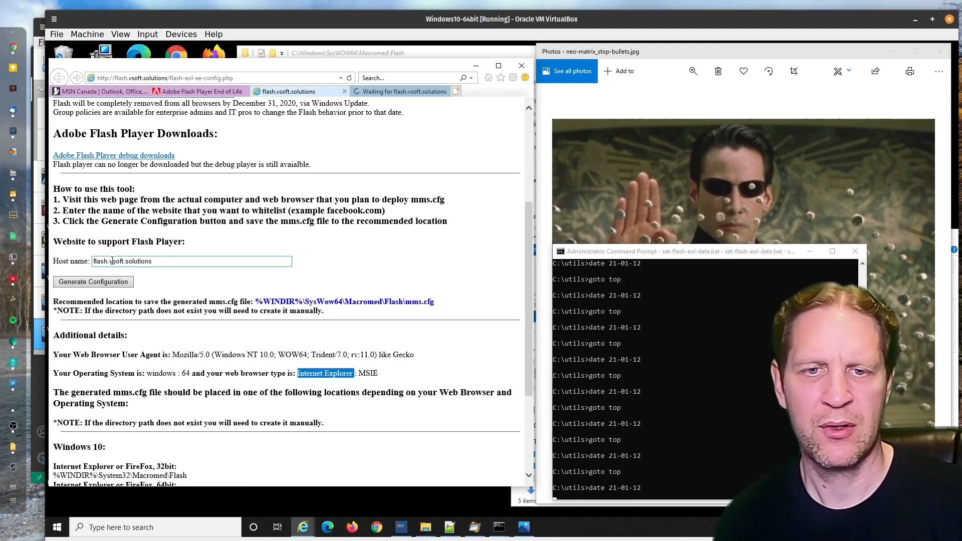
{"action": "left_click", "coordinate": [184, 260]}
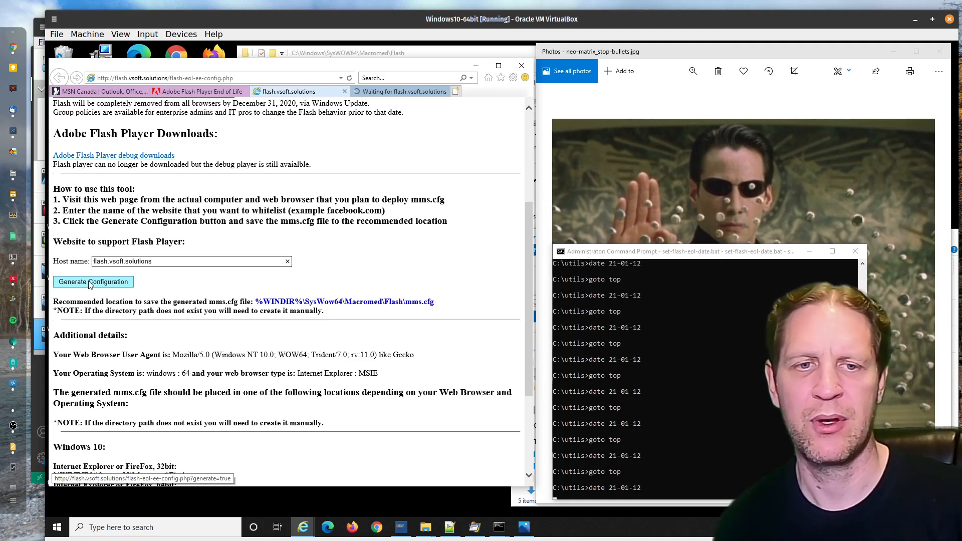
{"action": "left_click", "coordinate": [92, 282]}
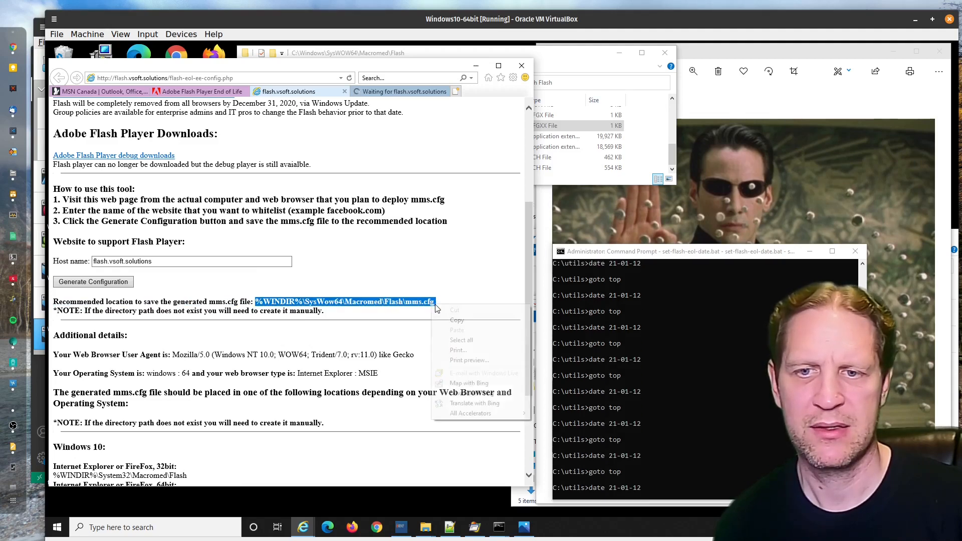
{"action": "mouse_move", "coordinate": [92, 281]}
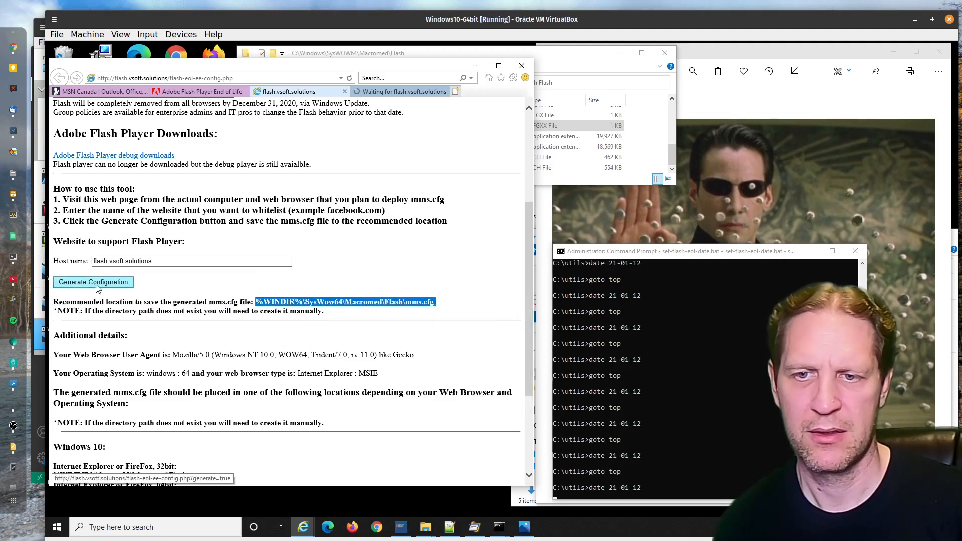
- Generate mms.cfg and attempt to save it to %WINDIR%\SysWow64\Macromed\Flash\mms.cfg
{"action": "left_click", "coordinate": [93, 282]}
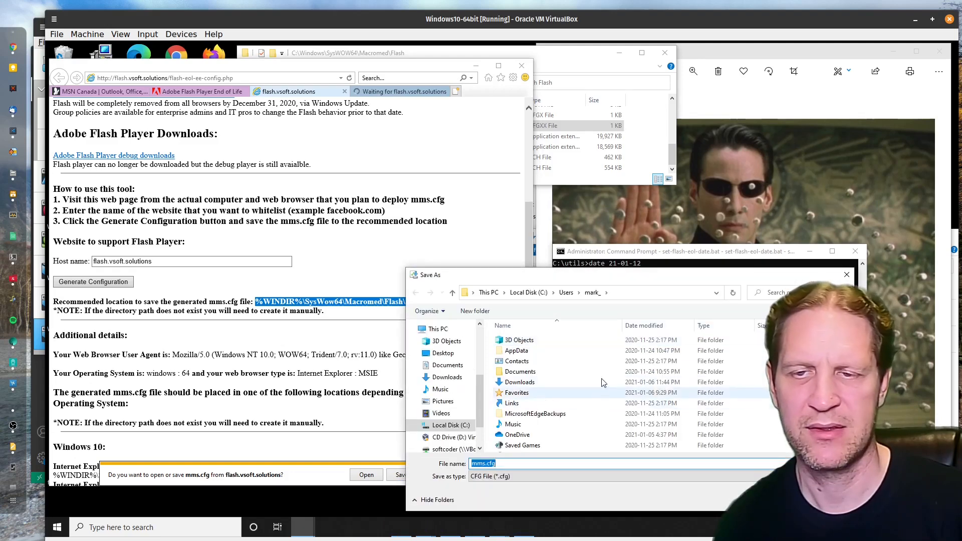
{"action": "left_click", "coordinate": [583, 293]}
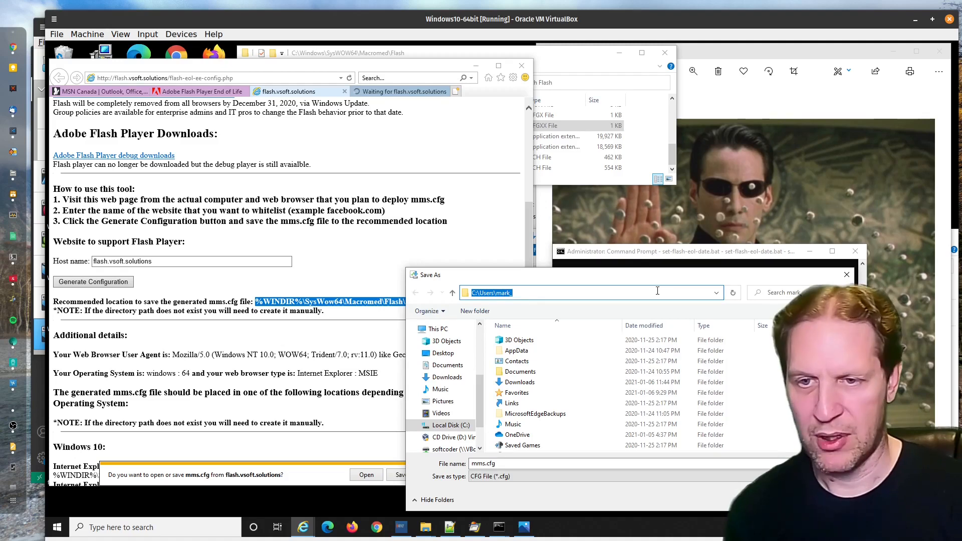
{"action": "type", "text": "%WINDIR%\\SysWow64\\Macromed\\Flash\\mms.cfg"}
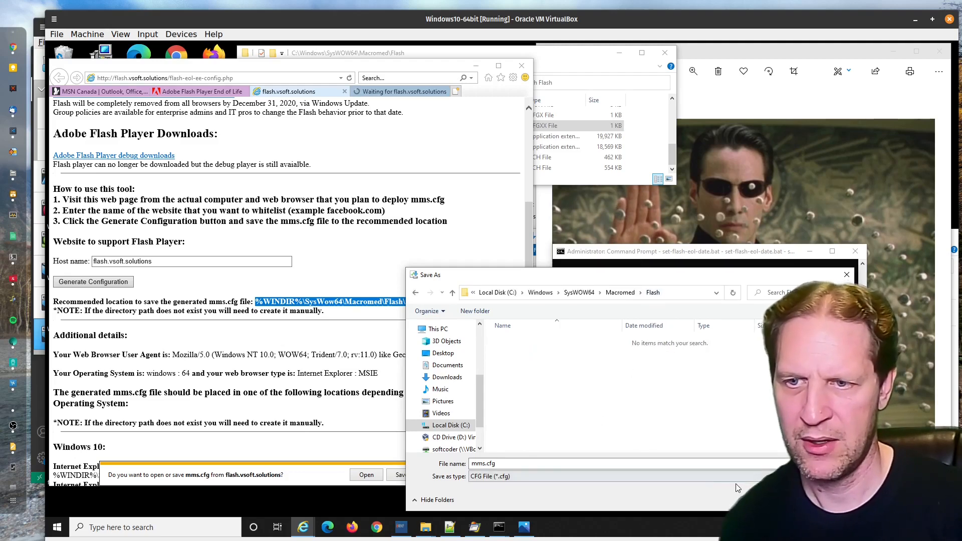
{"action": "left_click", "coordinate": [399, 474]}
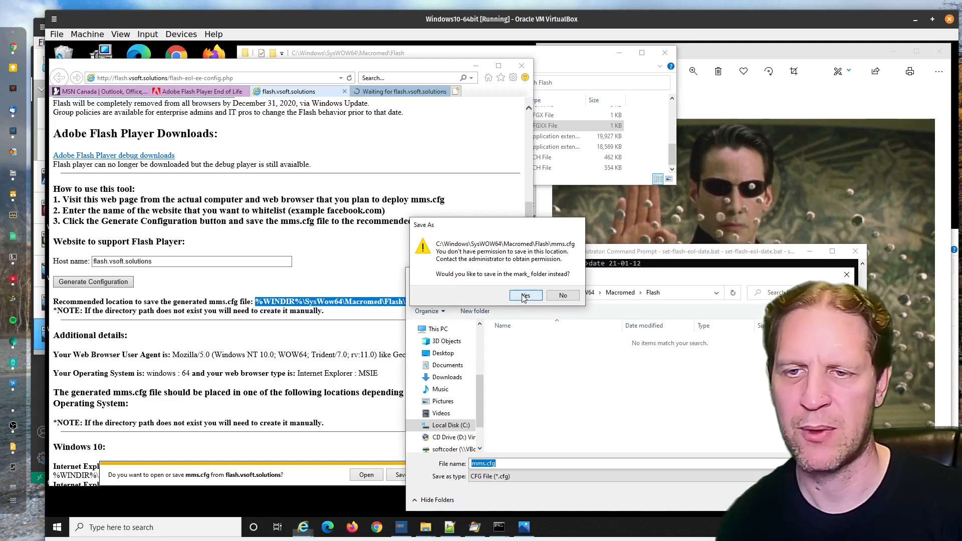
- Accept saving to the user folder instead and replace the existing mms.cfg there
{"action": "left_click", "coordinate": [524, 295]}
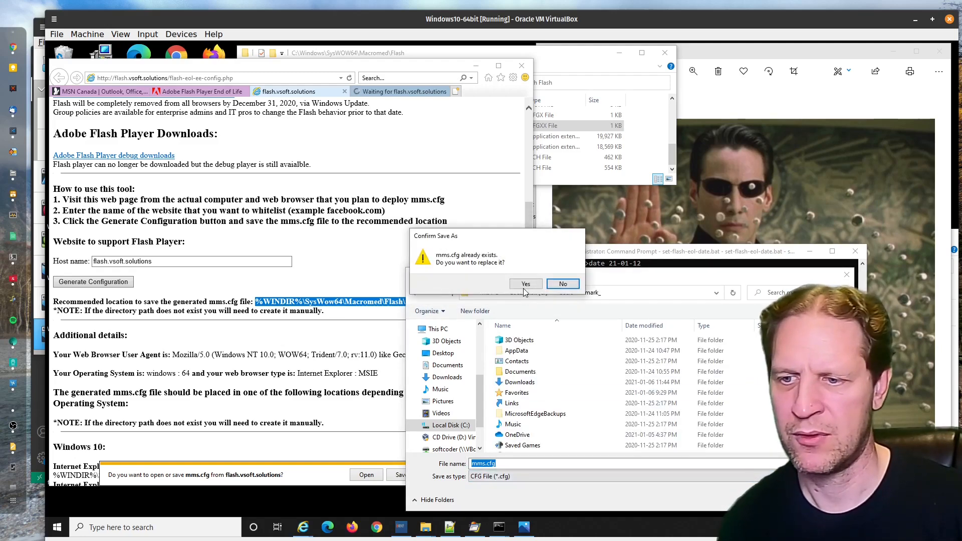
{"action": "left_click", "coordinate": [524, 284]}
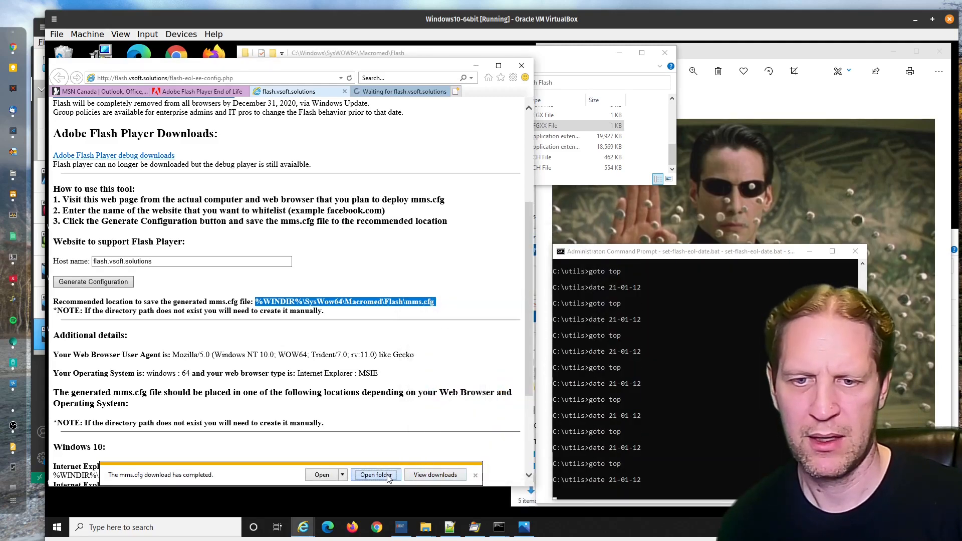
- Copy the downloaded mms.cfg into the SysWOW64 Macromed Flash folder, granting administrator permission
{"action": "left_click", "coordinate": [376, 474]}
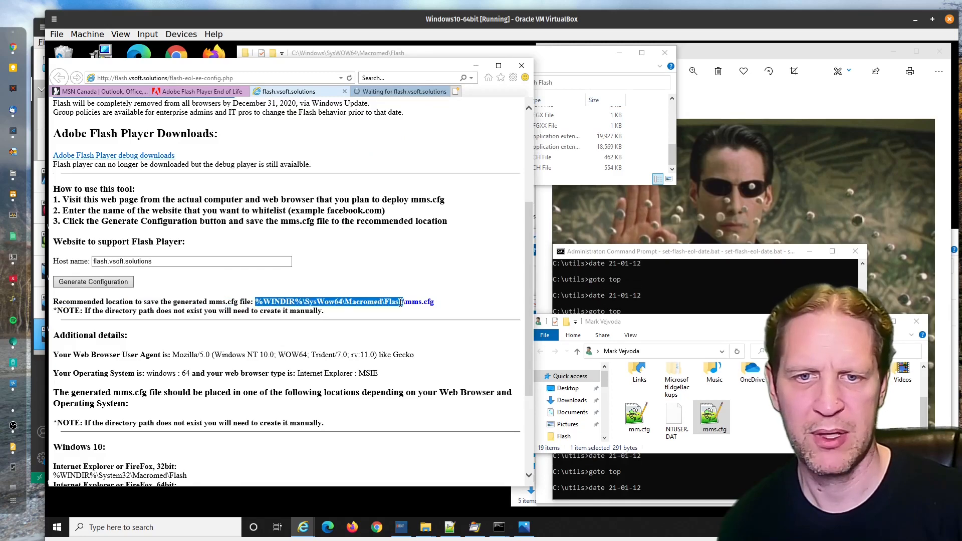
{"action": "right_click", "coordinate": [399, 301]}
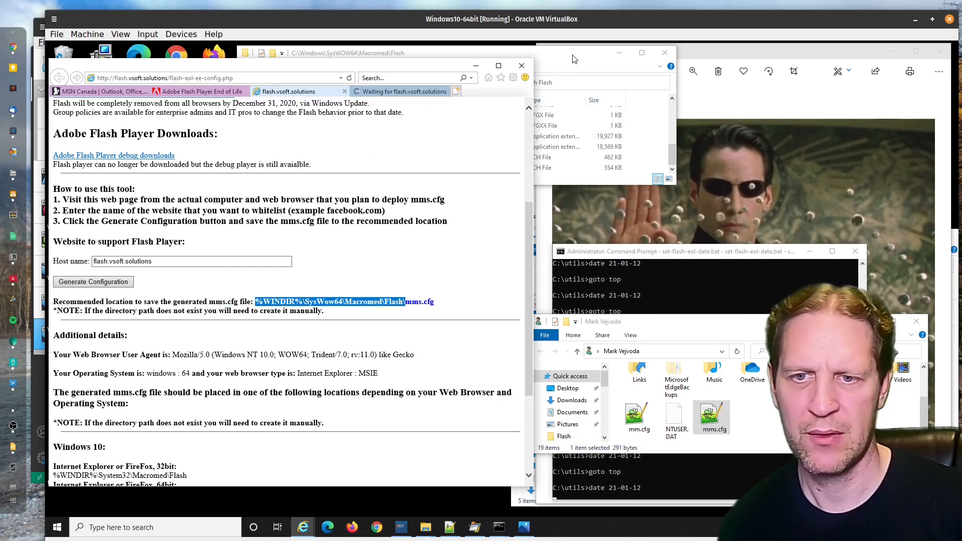
{"action": "left_click", "coordinate": [381, 82]}
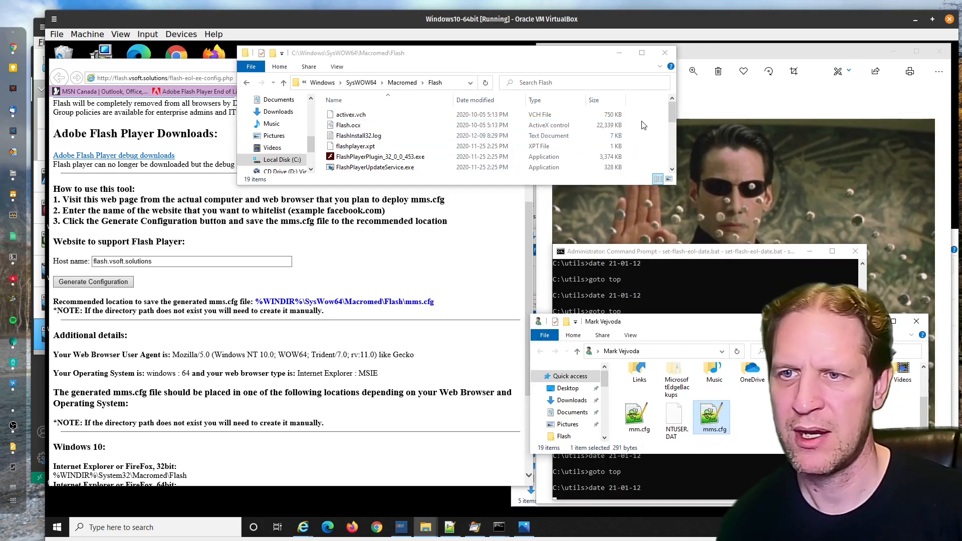
{"action": "mouse_move", "coordinate": [662, 167]}
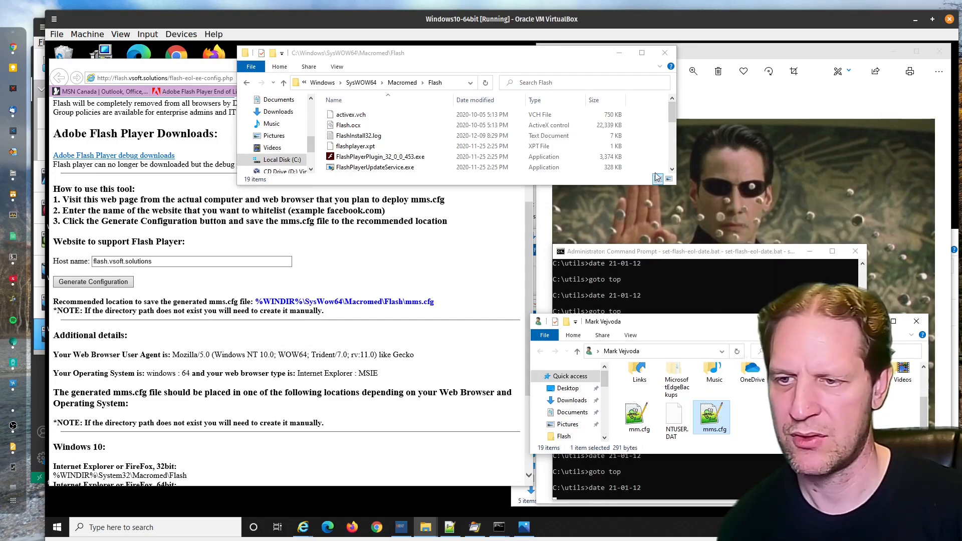
{"action": "right_click", "coordinate": [650, 178]}
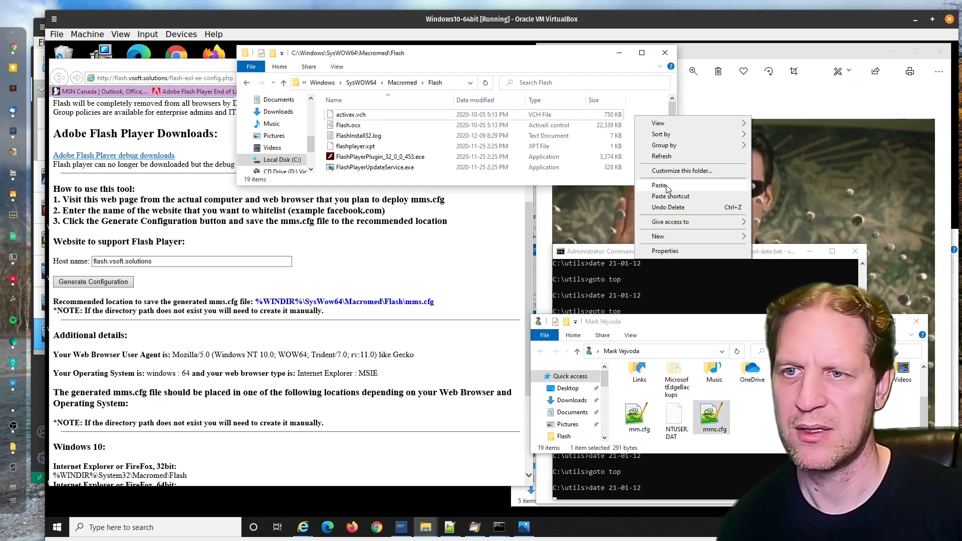
{"action": "left_click", "coordinate": [659, 186]}
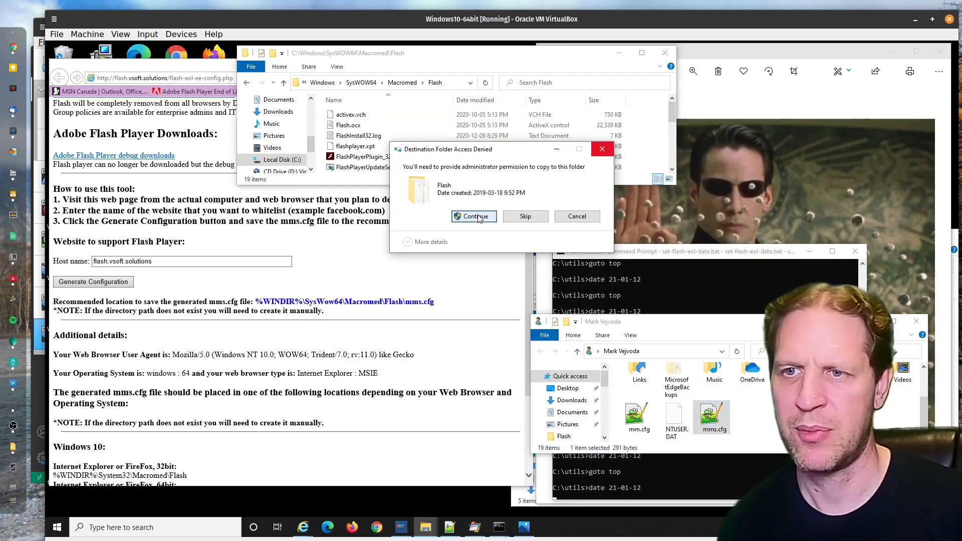
{"action": "left_click", "coordinate": [473, 216]}
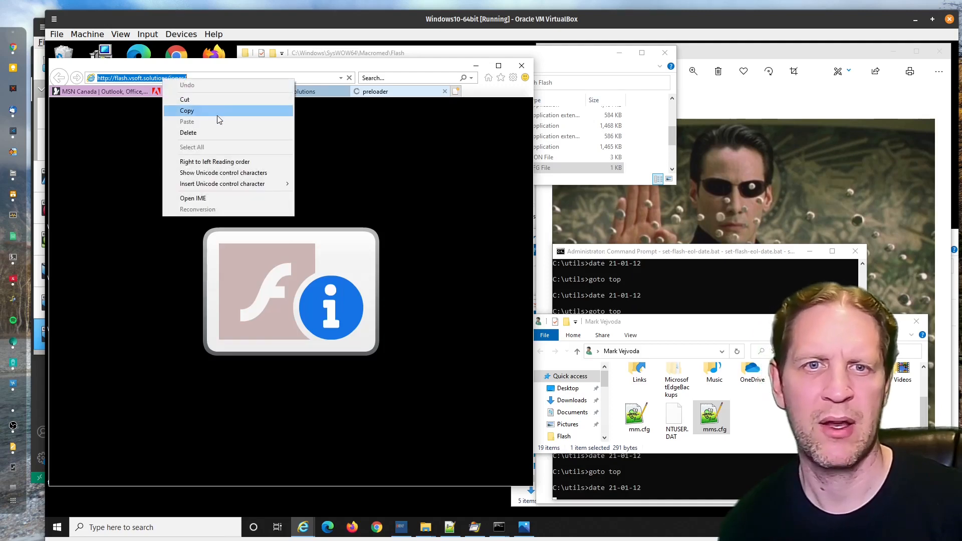
{"action": "left_click", "coordinate": [187, 110]}
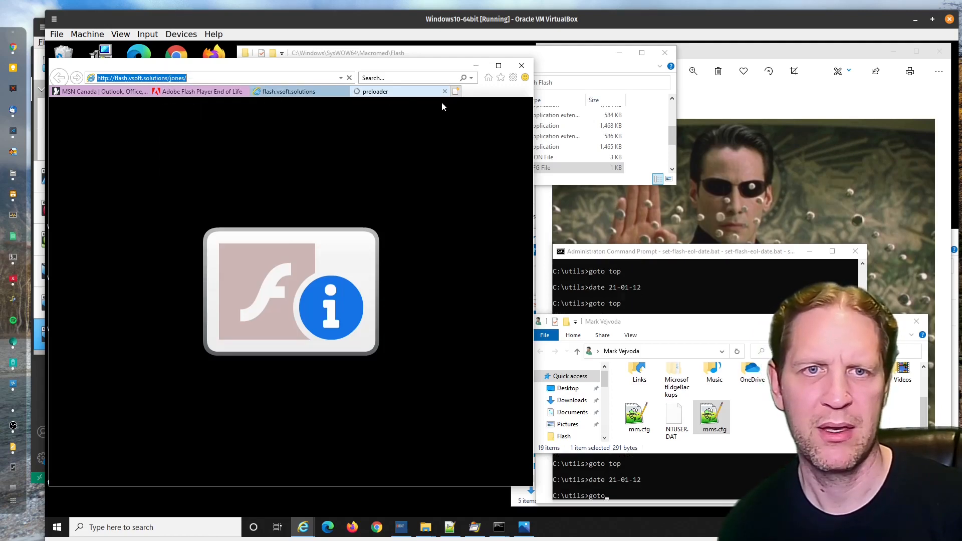
{"action": "mouse_move", "coordinate": [521, 66]}
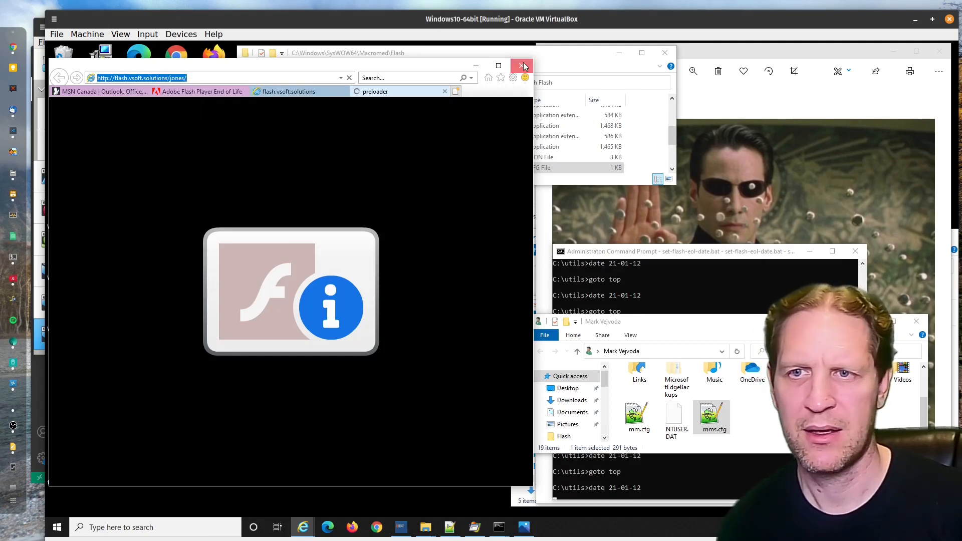
{"action": "left_click", "coordinate": [522, 67]}
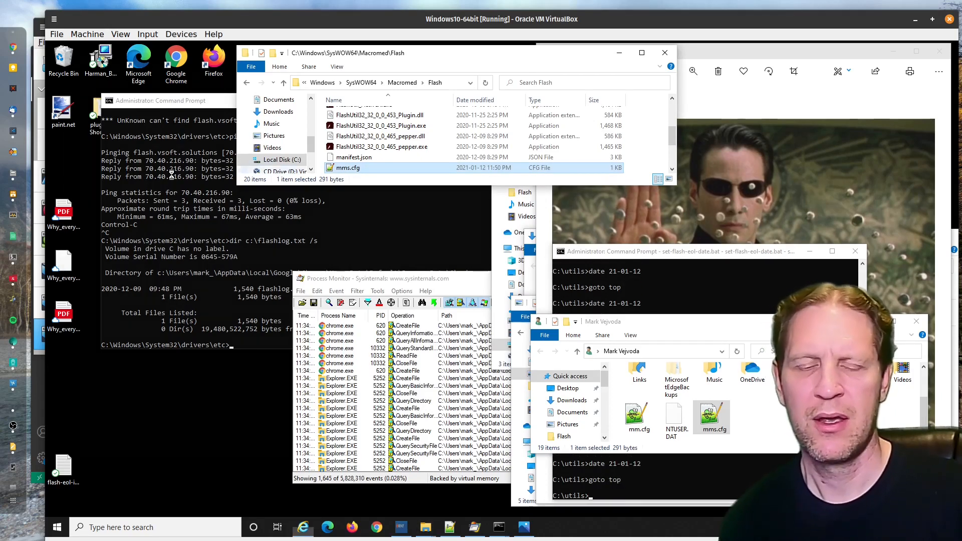
{"action": "right_click", "coordinate": [135, 60]}
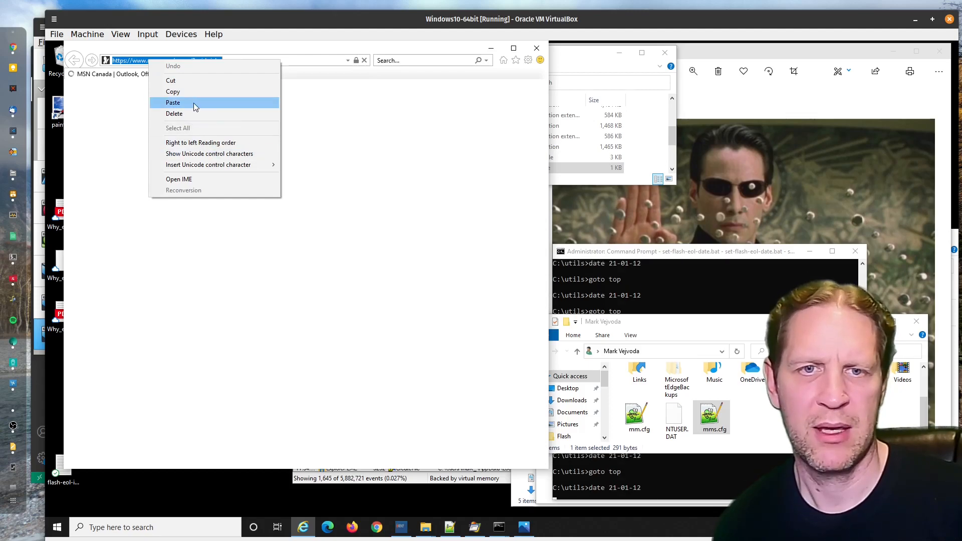
{"action": "left_click", "coordinate": [173, 102]}
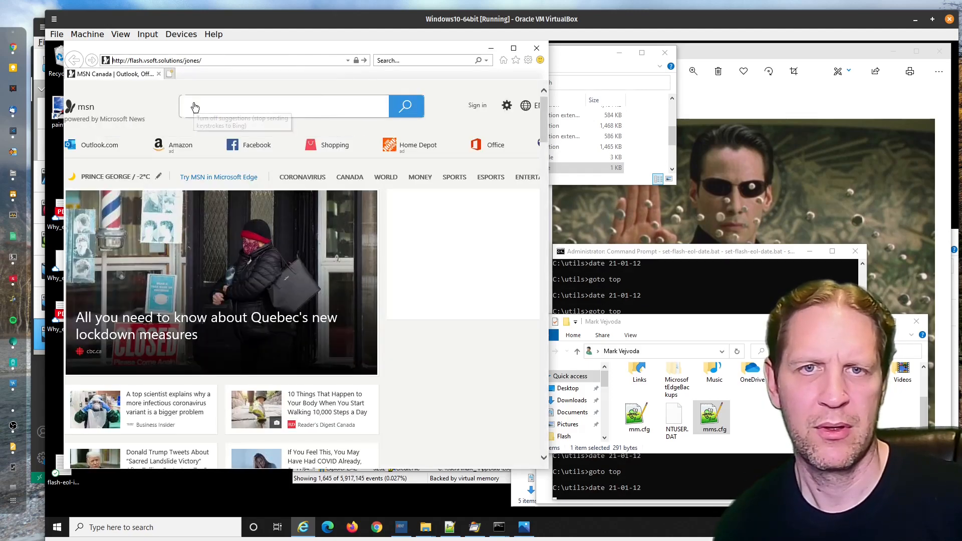
{"action": "mouse_move", "coordinate": [254, 166]}
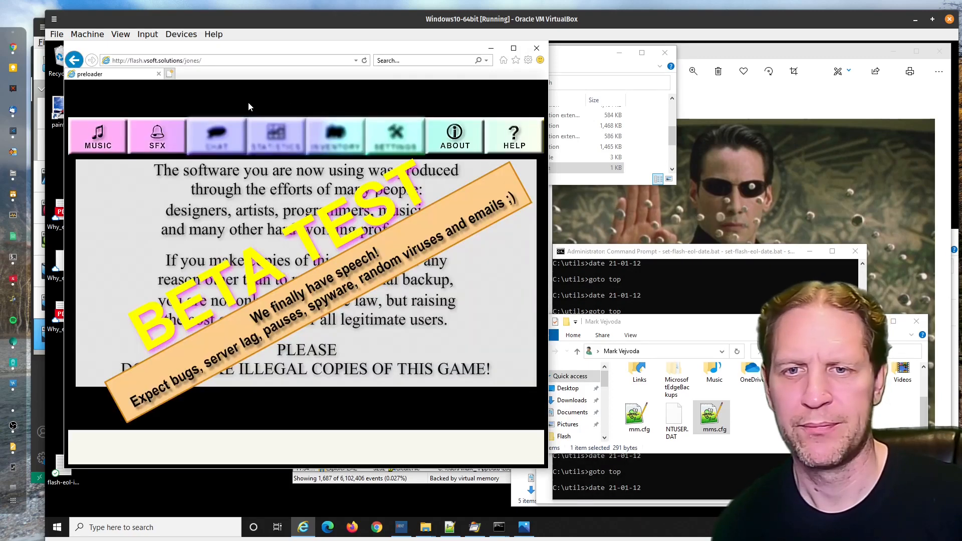
{"action": "mouse_move", "coordinate": [242, 105]}
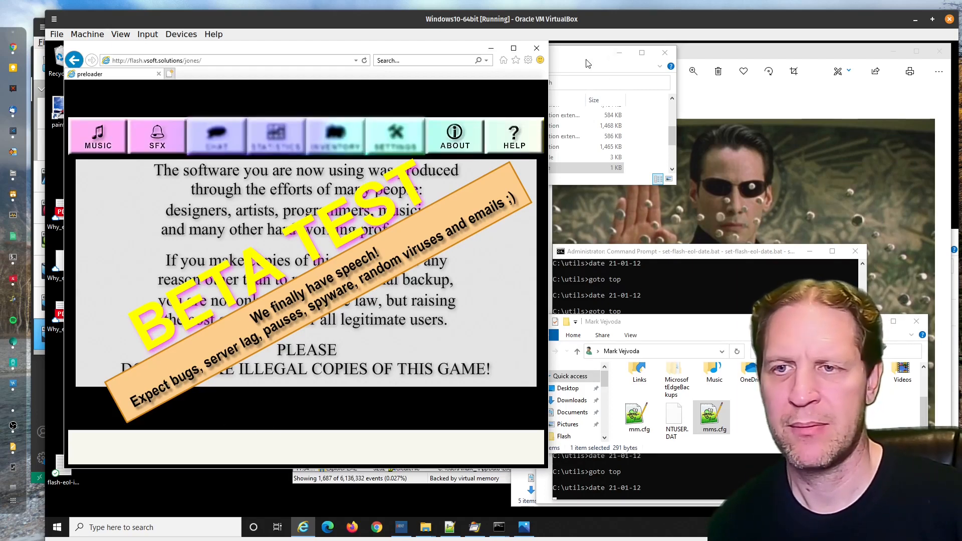
{"action": "mouse_move", "coordinate": [517, 70]}
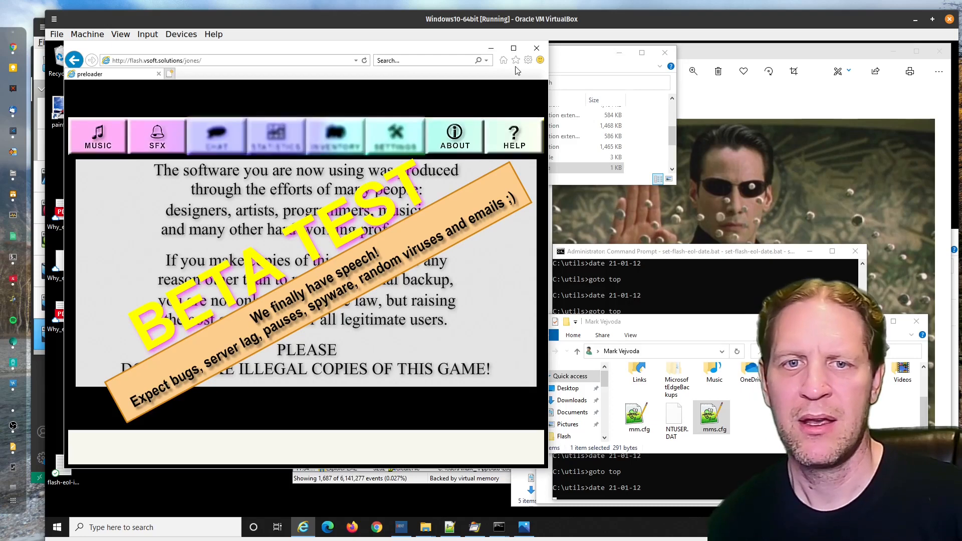
{"action": "mouse_move", "coordinate": [536, 48]}
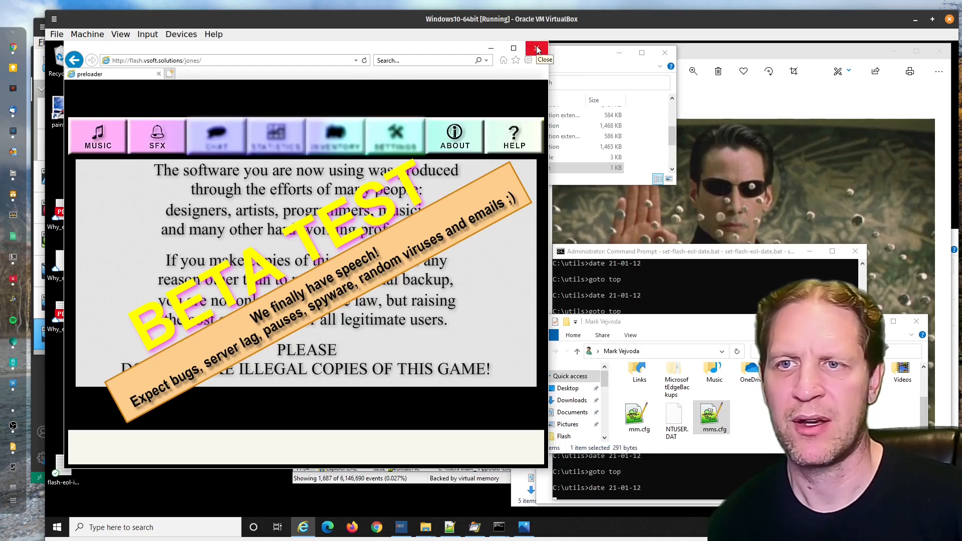
{"action": "left_click", "coordinate": [536, 48]}
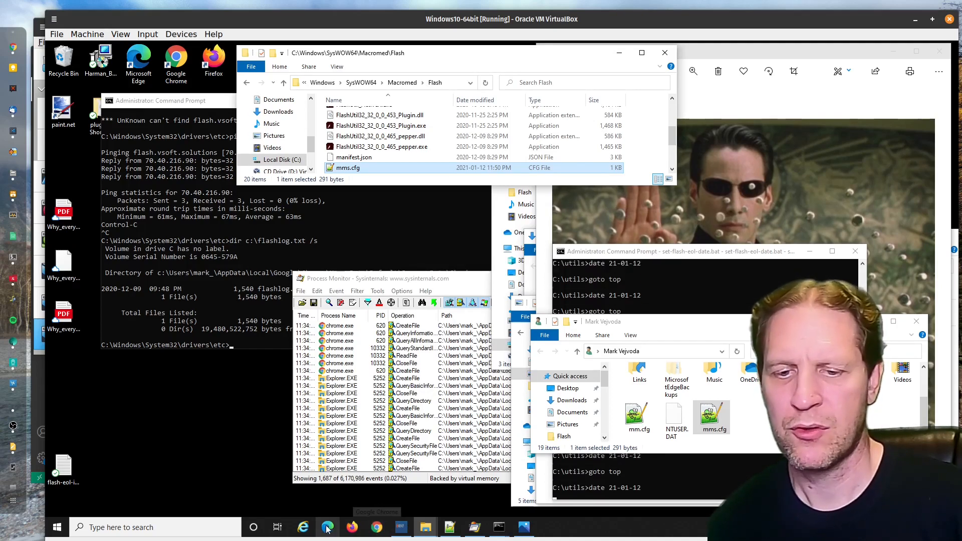
{"action": "mouse_move", "coordinate": [302, 527]}
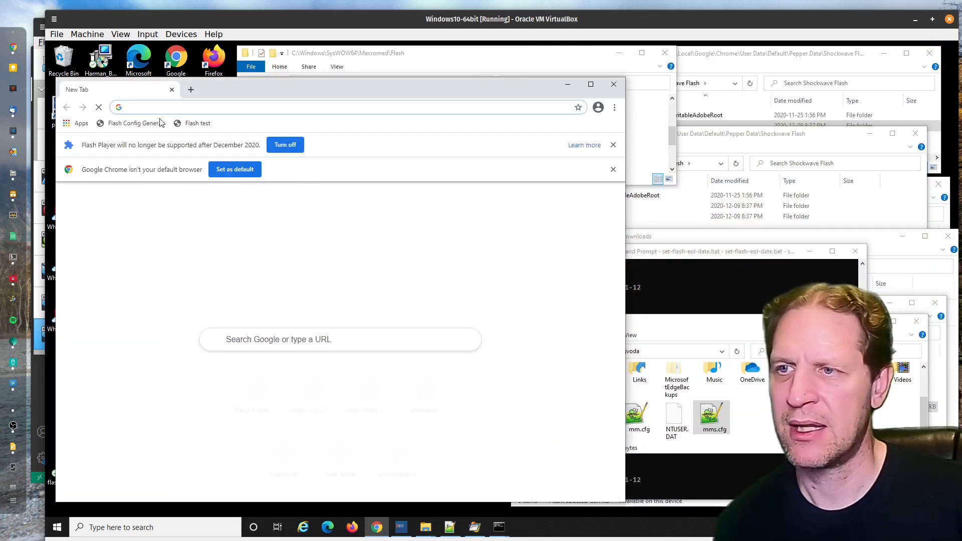
- Navigate Chrome to the flash.vsoft.solutions root file listing
{"action": "left_click", "coordinate": [160, 107]}
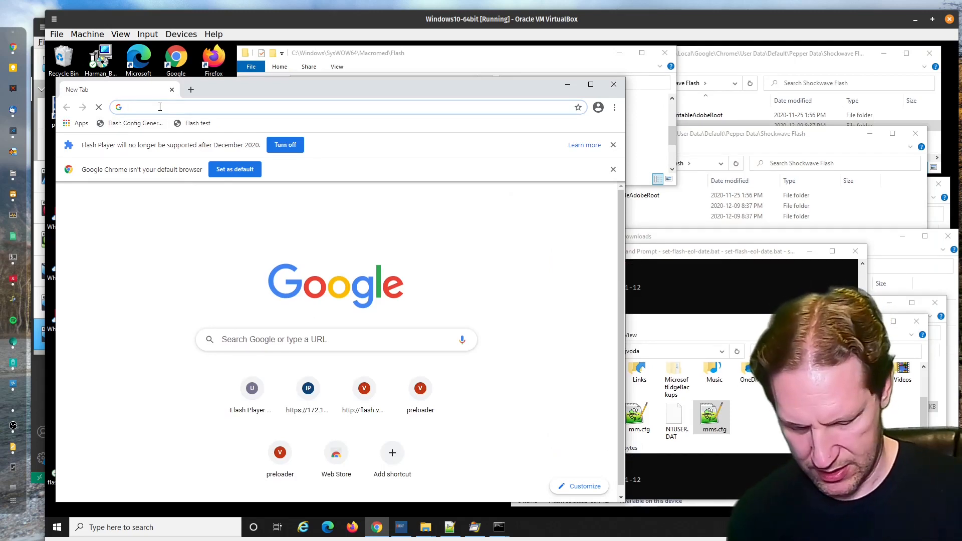
{"action": "type", "text": "flash.vsoft.solutions/flash-eol-ee-config.php"}
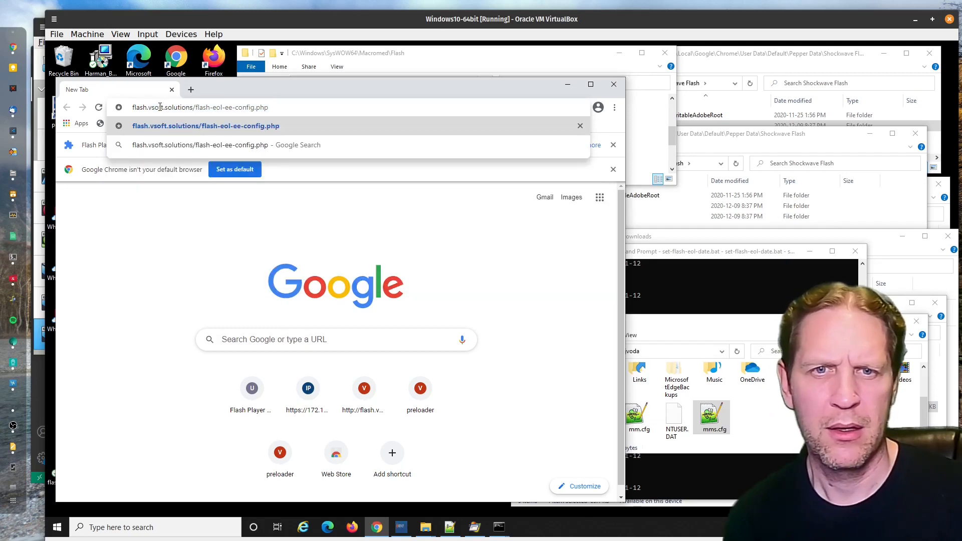
{"action": "key", "text": "backspace"}
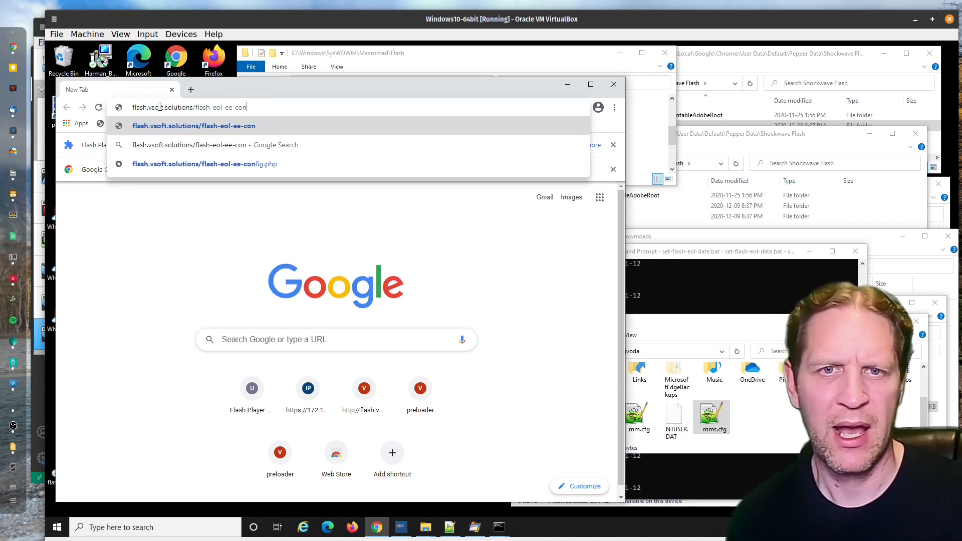
{"action": "key", "text": "backspace"}
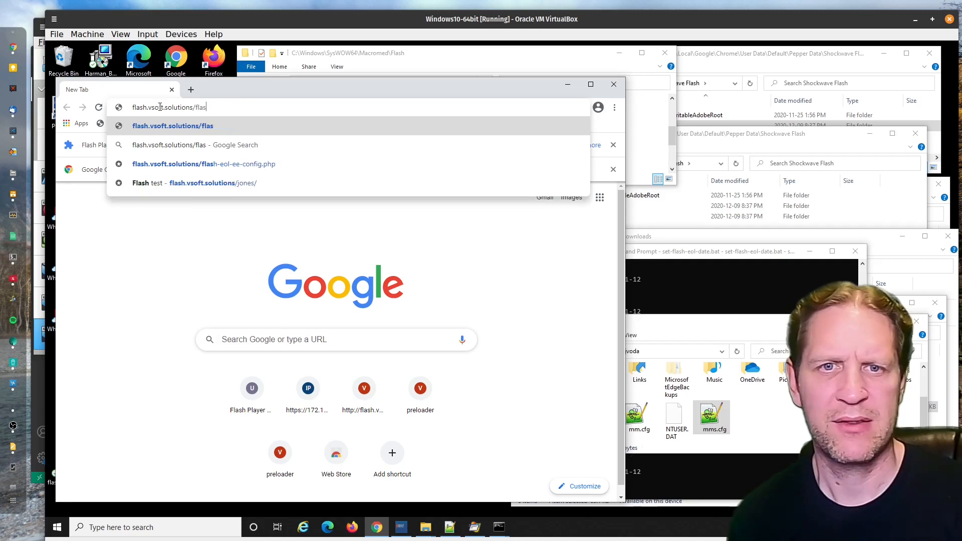
{"action": "key", "text": "Backspace"}
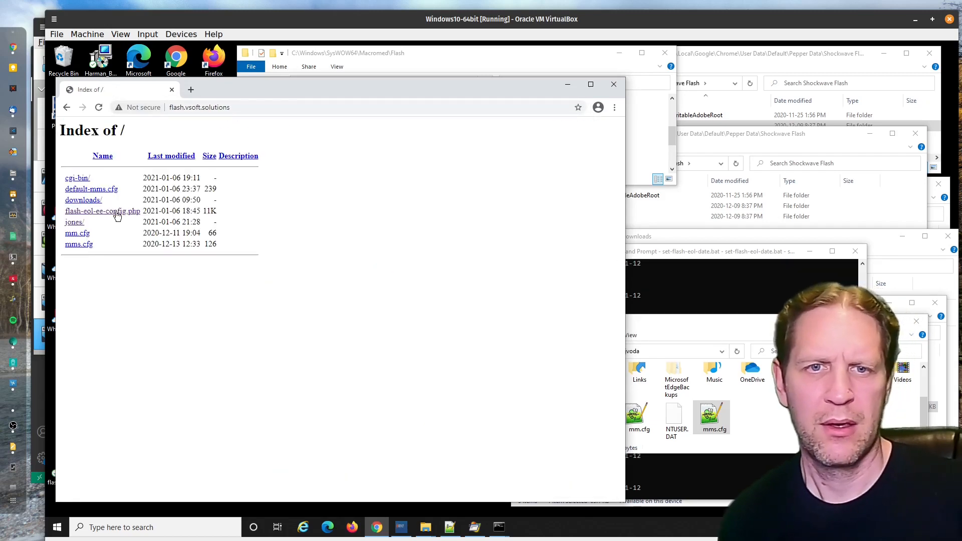
{"action": "mouse_move", "coordinate": [110, 204]}
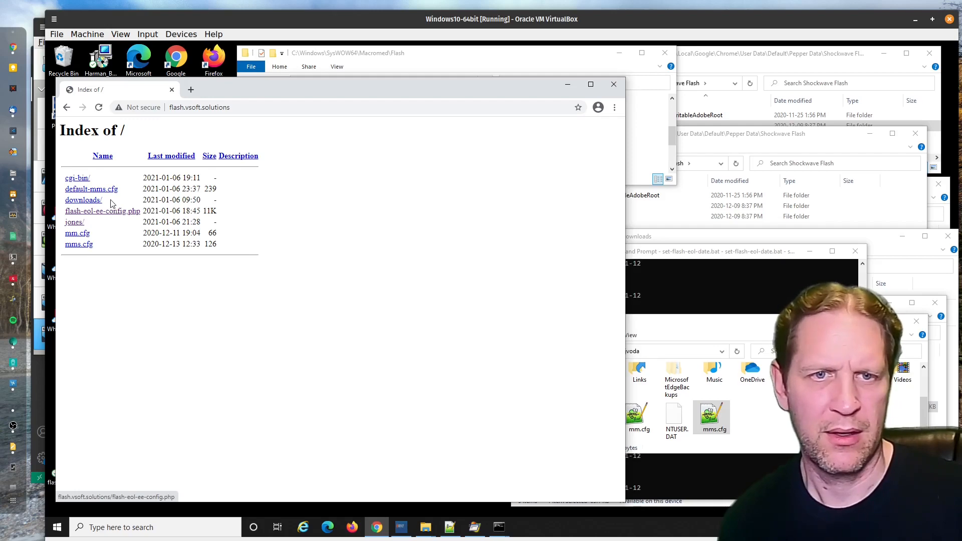
{"action": "mouse_move", "coordinate": [112, 222]}
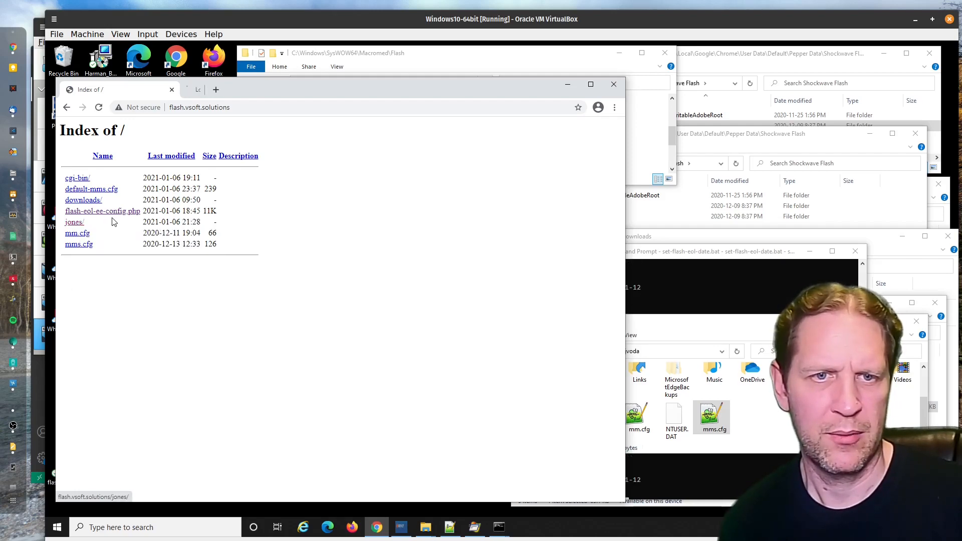
- Open flash-eol-ee-config.php and scroll to the recommended Chrome Pepper Data save path
{"action": "left_click", "coordinate": [102, 210]}
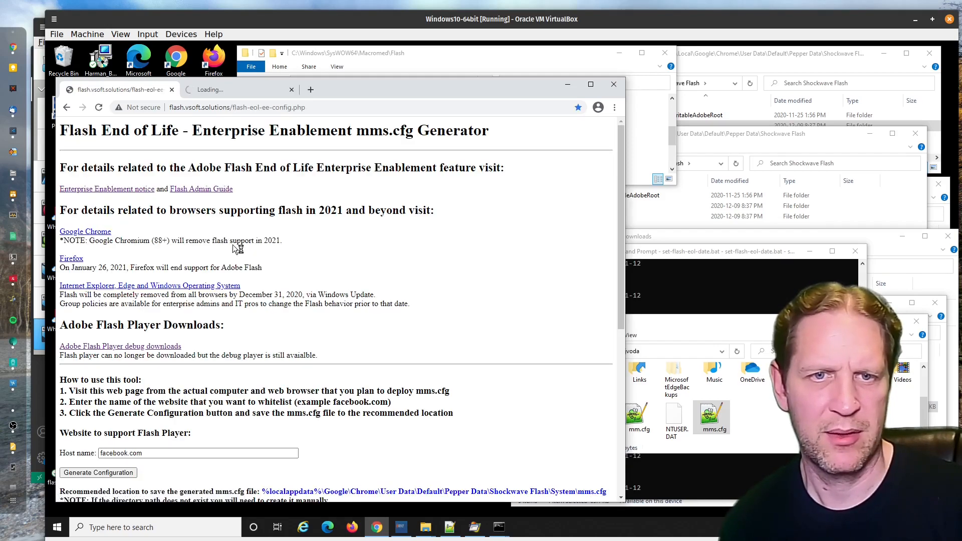
{"action": "scroll", "scroll_direction": "down", "scroll_amount": 3}
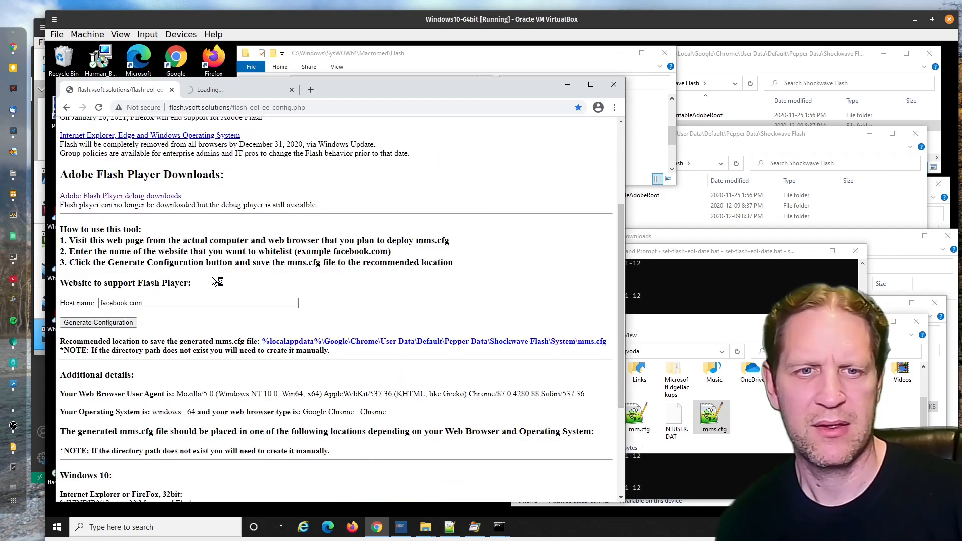
{"action": "scroll", "scroll_direction": "down", "scroll_amount": 3}
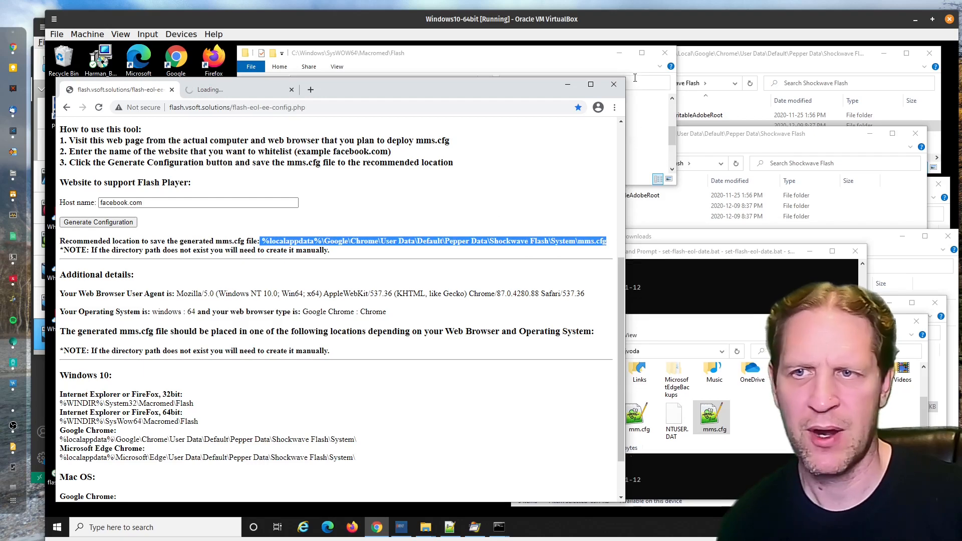
{"action": "mouse_move", "coordinate": [824, 59]}
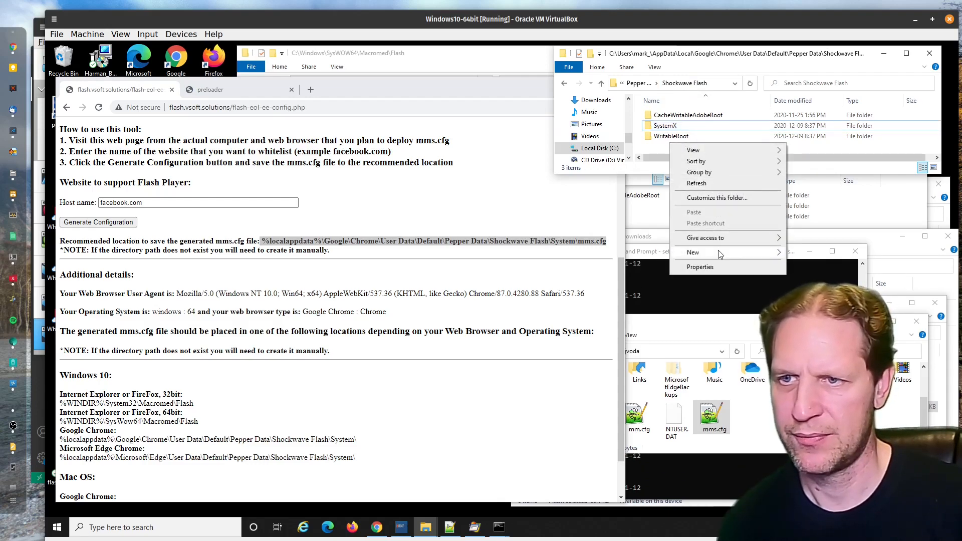
- Create a System folder inside Chrome's Pepper Data Shockwave Flash folder and open it
{"action": "left_click", "coordinate": [693, 253]}
{"action": "type", "text": "System"}
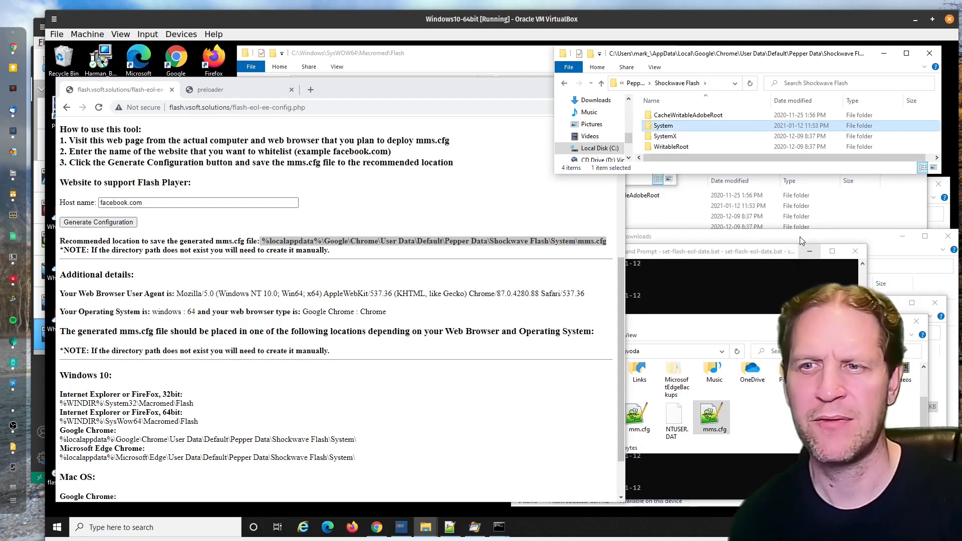
{"action": "double_click", "coordinate": [663, 125]}
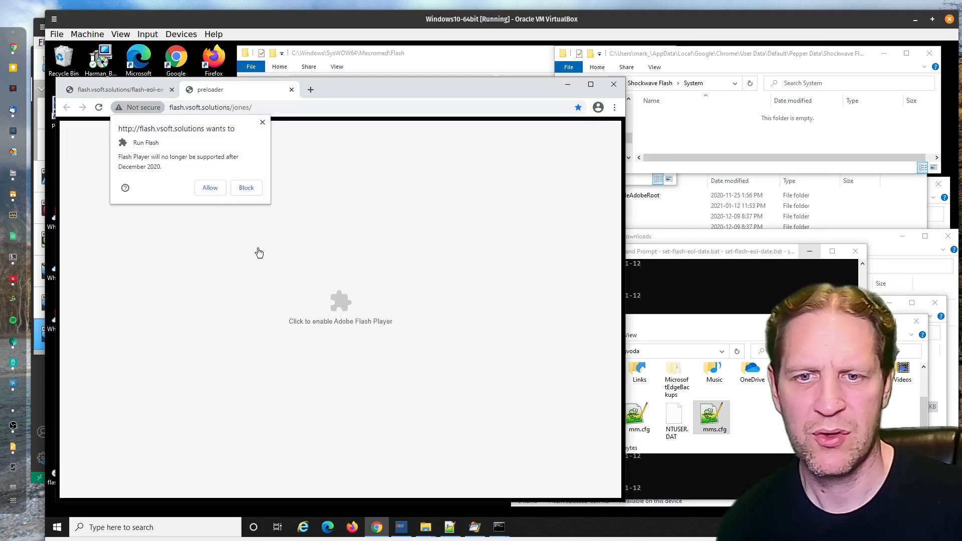
- Allow Flash on the jones page, then select and copy the host name from Chrome's address bar
{"action": "left_click", "coordinate": [210, 187]}
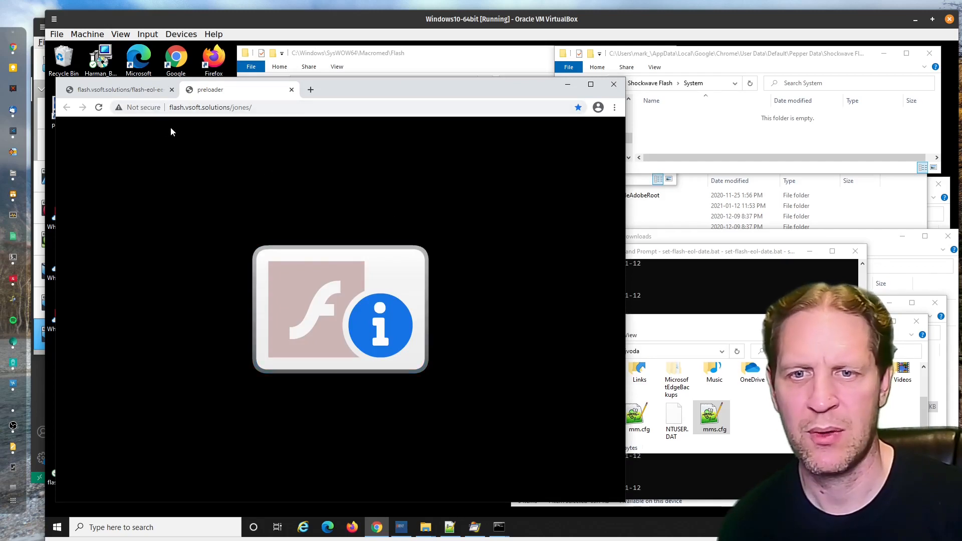
{"action": "left_click", "coordinate": [210, 107]}
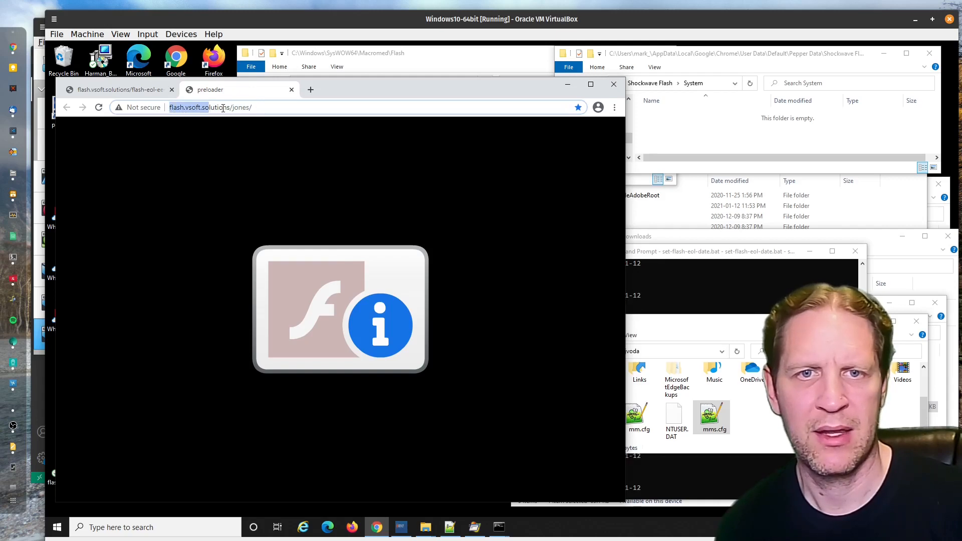
{"action": "right_click", "coordinate": [221, 107]}
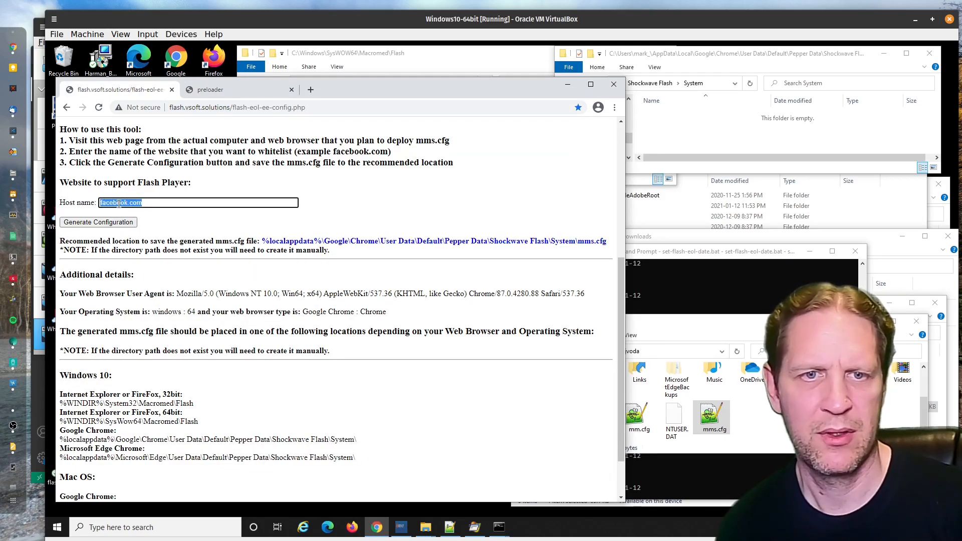
{"action": "type", "text": "http://flash.vsoft.solutions/"}
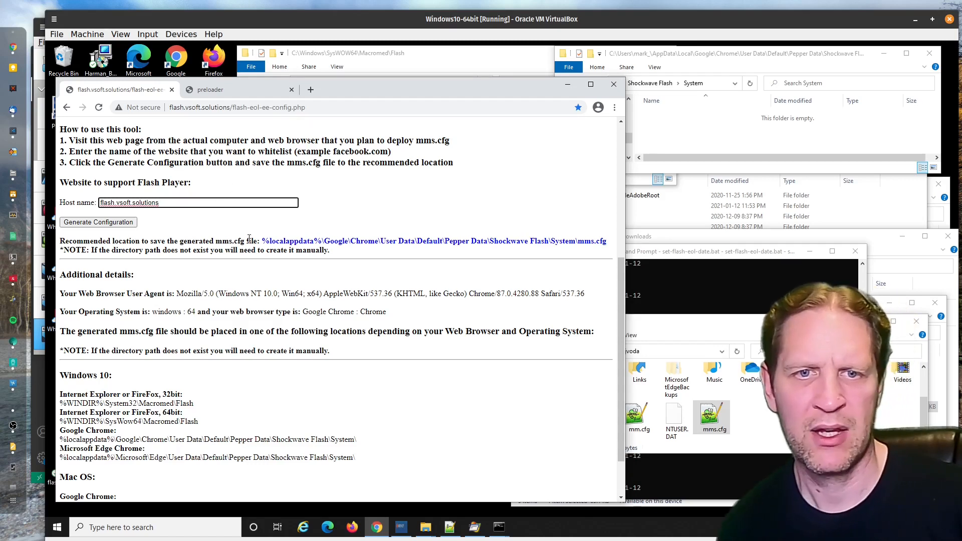
{"action": "left_click", "coordinate": [98, 222]}
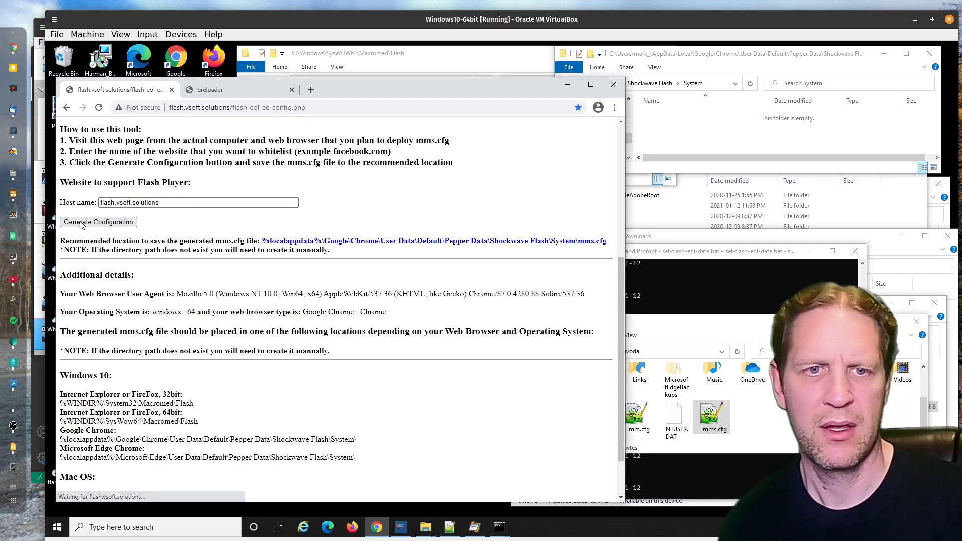
{"action": "left_click", "coordinate": [98, 222]}
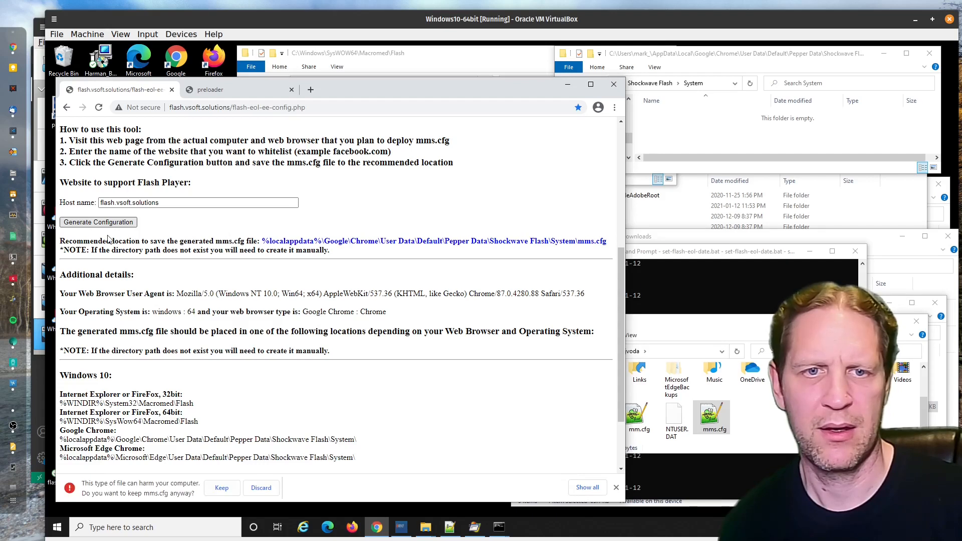
{"action": "left_click", "coordinate": [220, 488]}
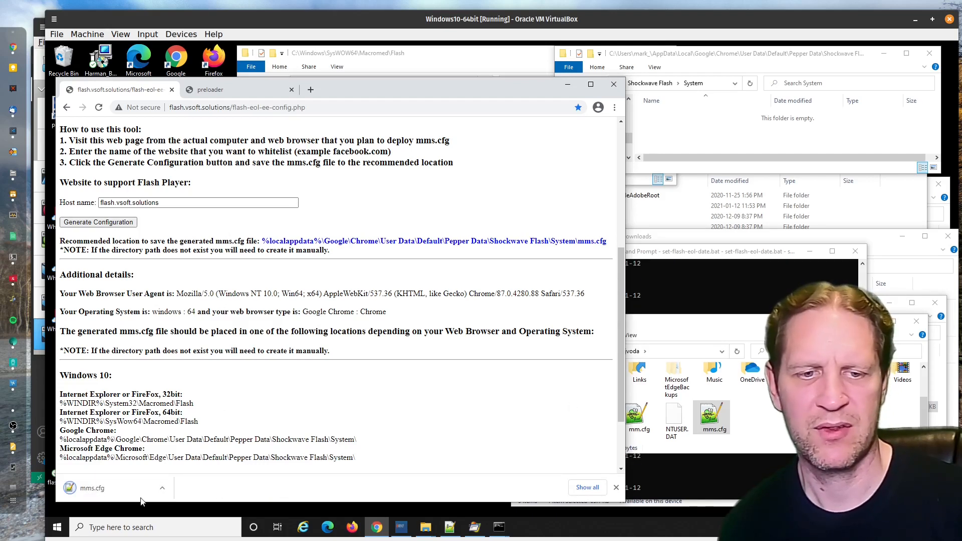
{"action": "left_click", "coordinate": [711, 417]}
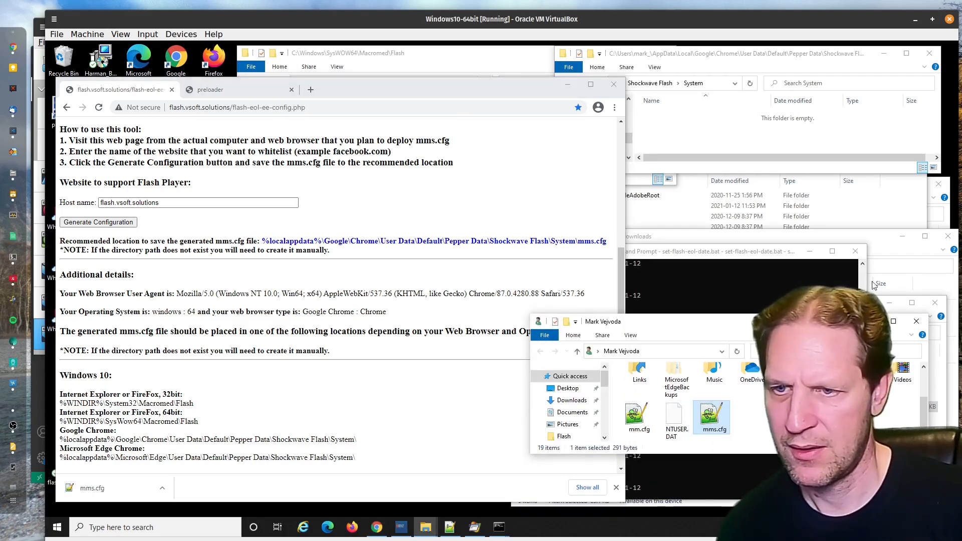
{"action": "mouse_move", "coordinate": [426, 526]}
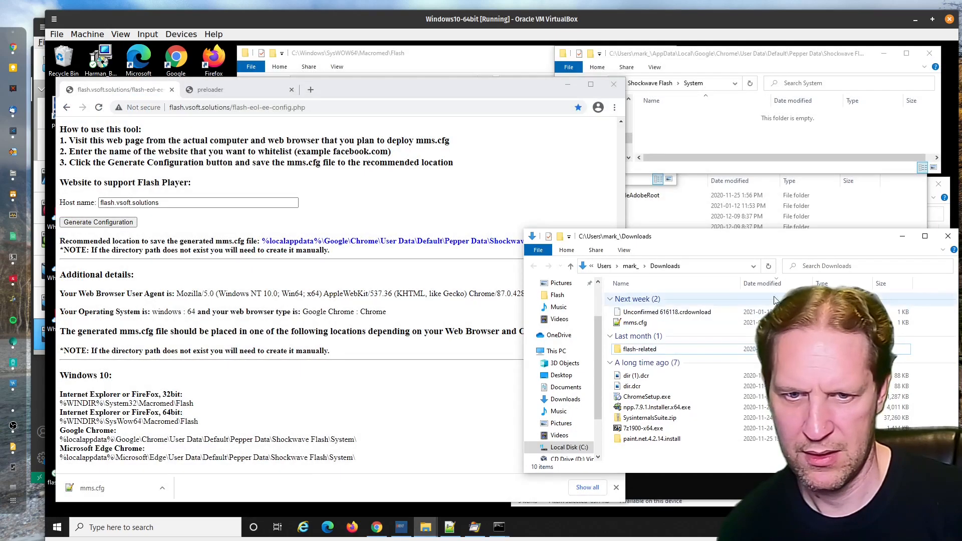
- Copy mms.cfg from Downloads for Chrome's Shockwave Flash System folder and return to the game page
{"action": "left_click", "coordinate": [636, 322]}
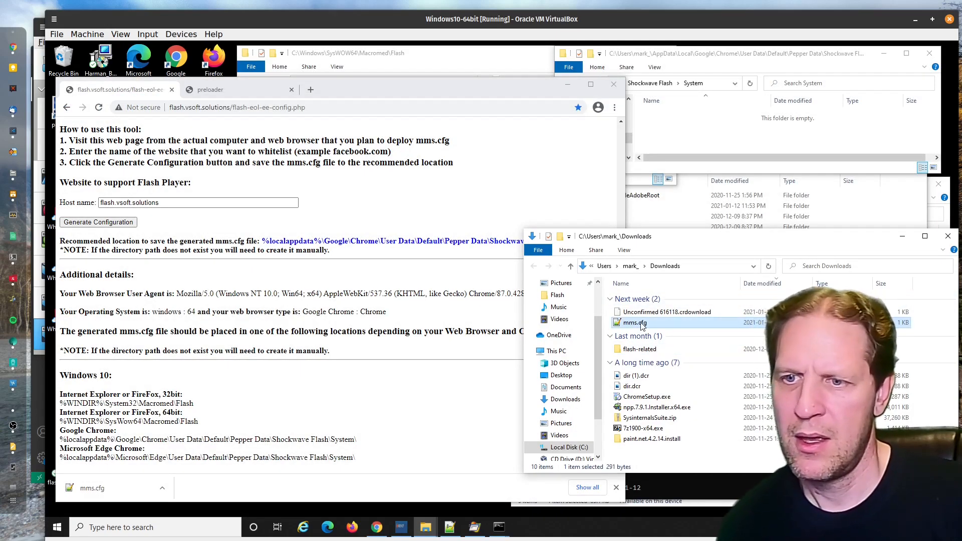
{"action": "right_click", "coordinate": [635, 321]}
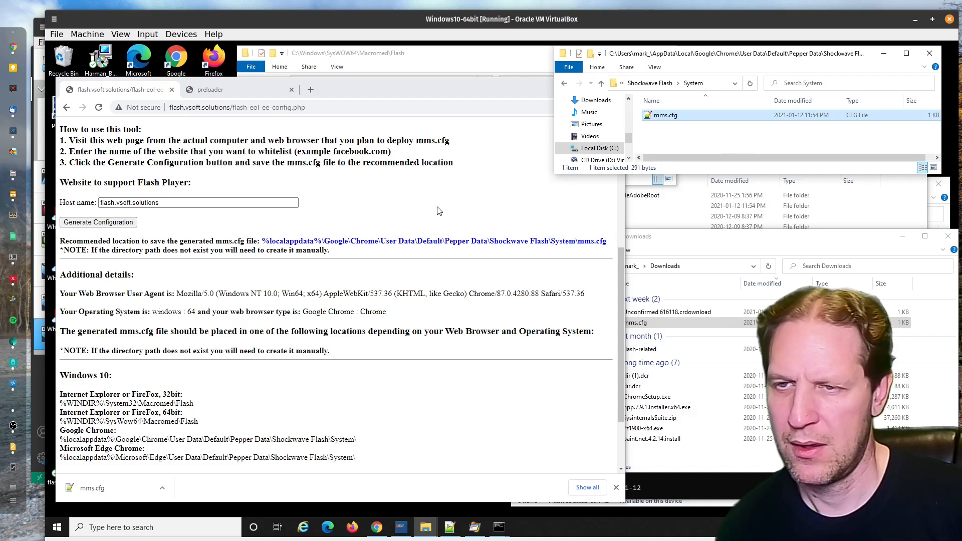
{"action": "left_click", "coordinate": [210, 89]}
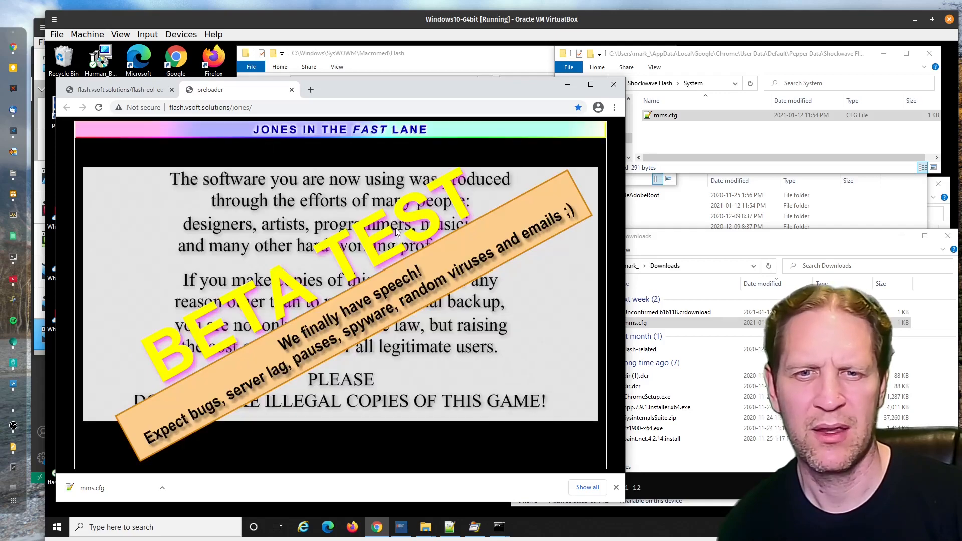
{"action": "mouse_move", "coordinate": [343, 170]}
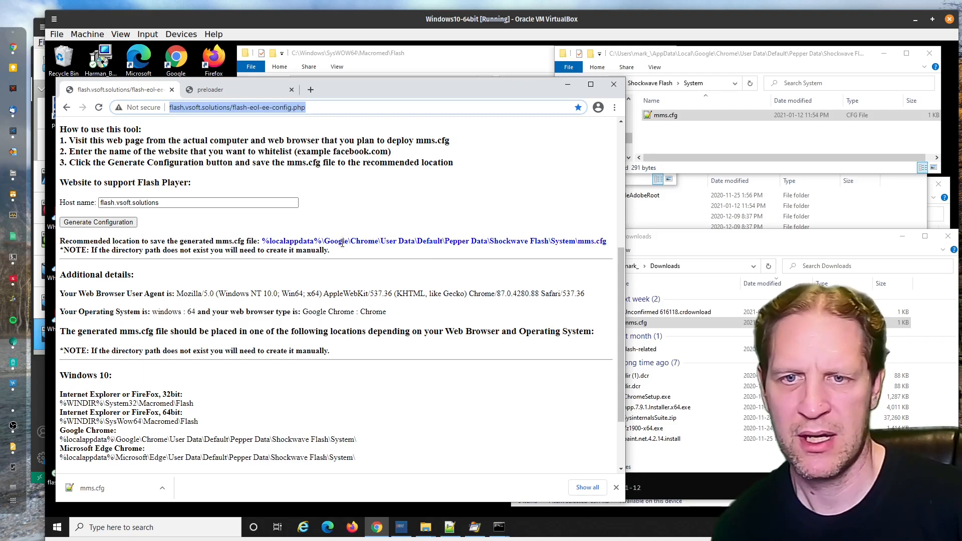
{"action": "mouse_move", "coordinate": [491, 449]}
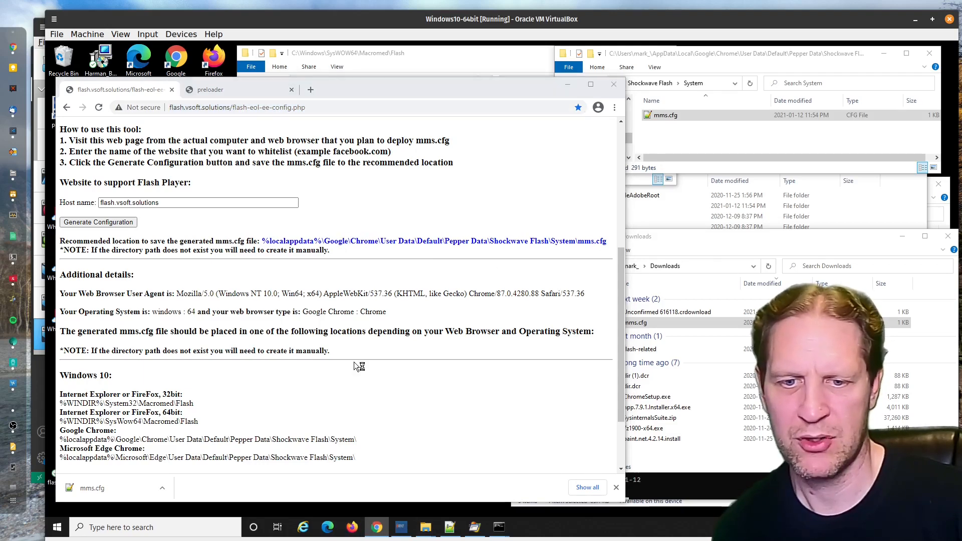
{"action": "mouse_move", "coordinate": [141, 107]}
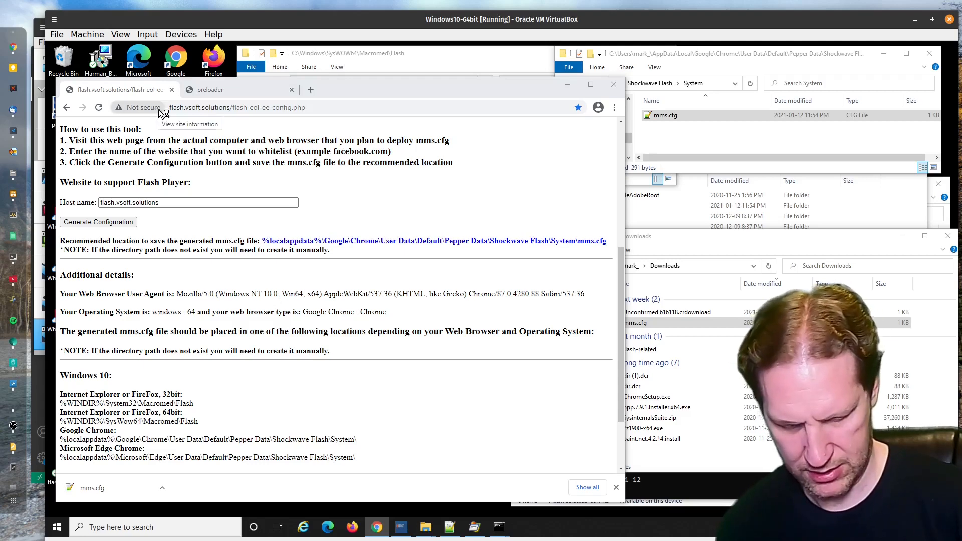
{"action": "mouse_move", "coordinate": [344, 183]}
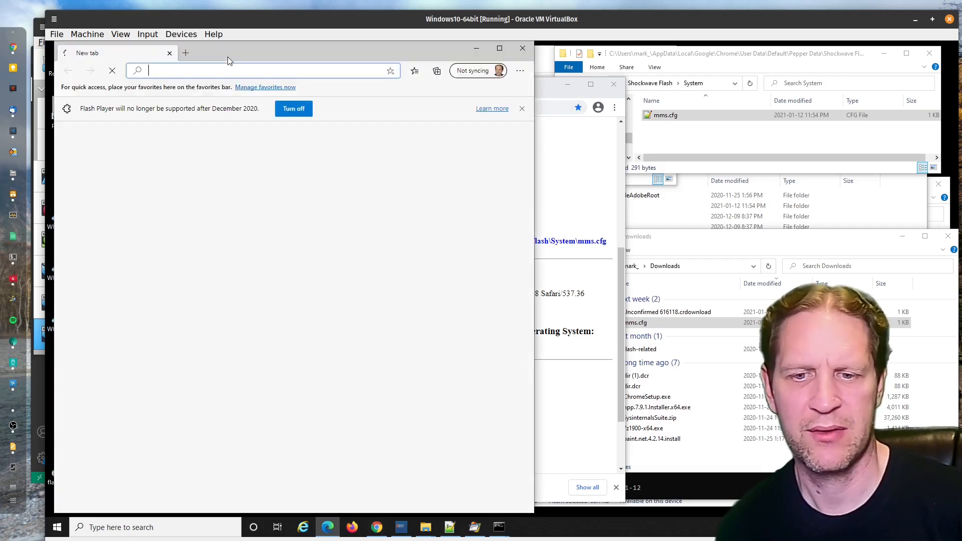
- Load flash.vsoft.solutions/flash-eol-ee-config.php in Edge and view the recommended Edge file location
{"action": "type", "text": "http://flash.vsoft.solutions/flash-eol-ee-config.php"}
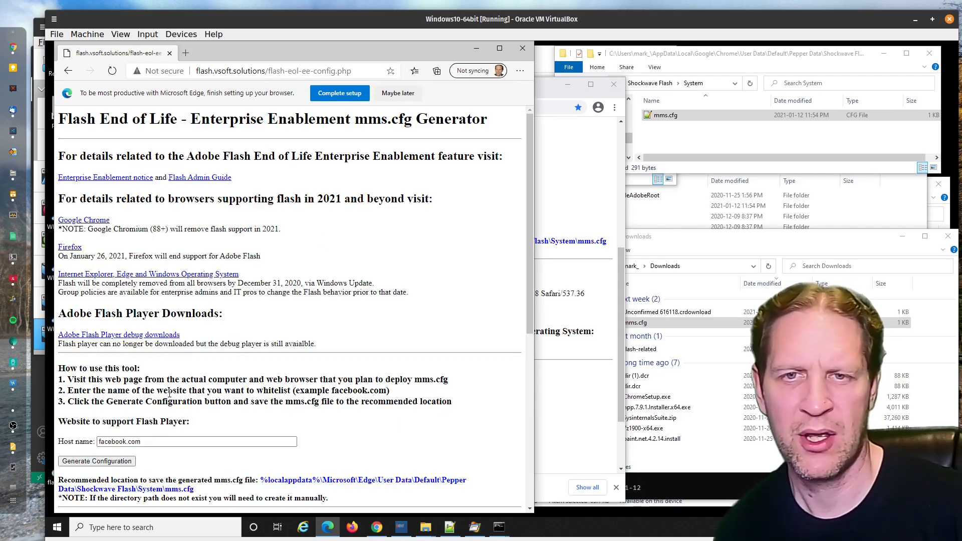
{"action": "scroll", "scroll_direction": "down", "scroll_amount": 3}
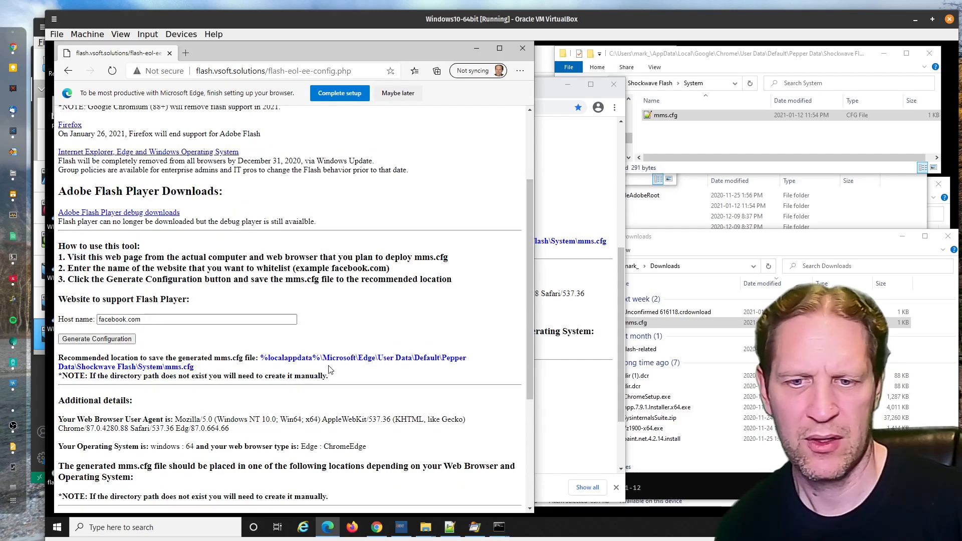
{"action": "mouse_move", "coordinate": [439, 373]}
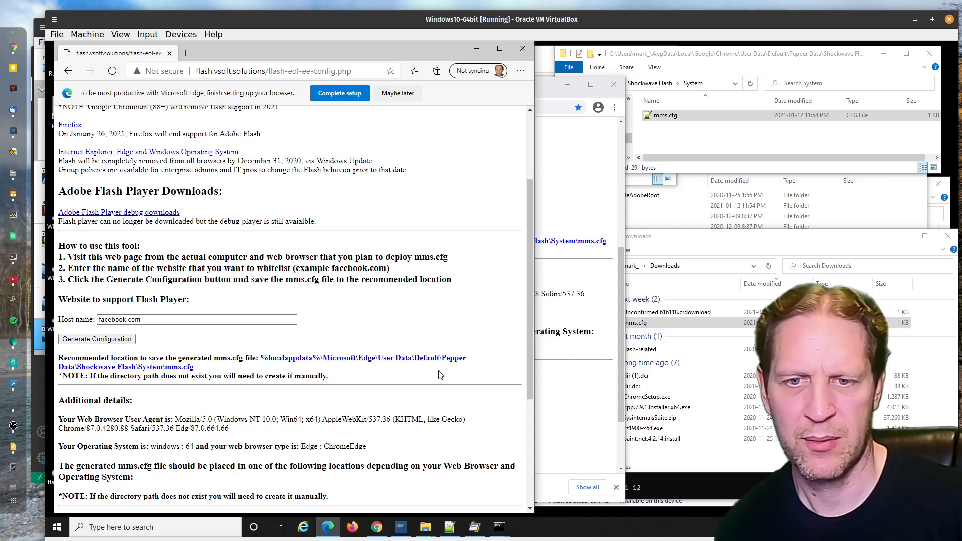
{"action": "mouse_move", "coordinate": [247, 368]}
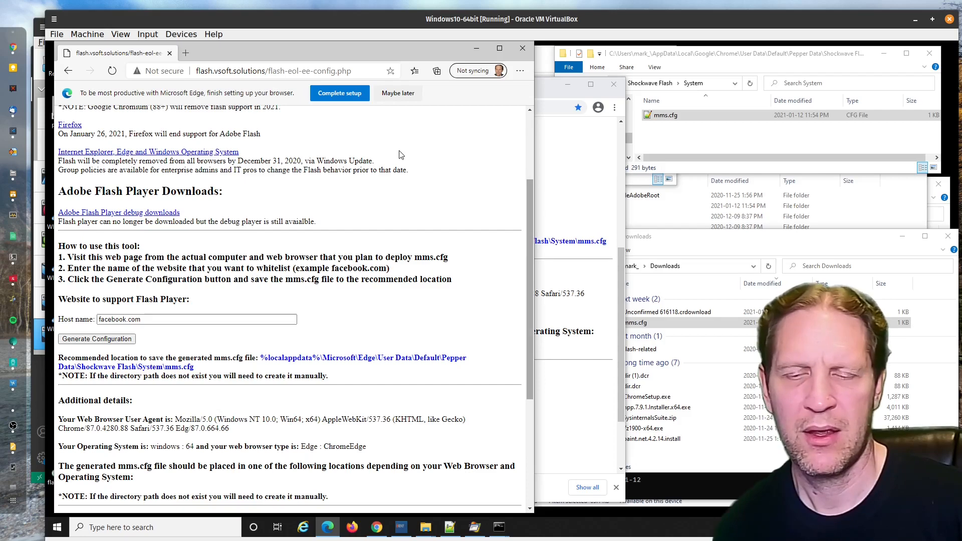
{"action": "mouse_move", "coordinate": [453, 143]}
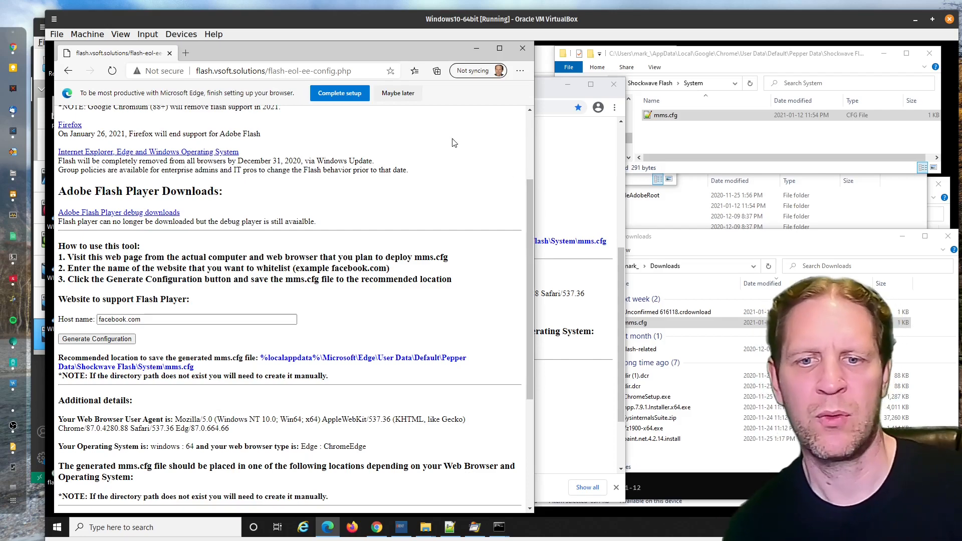
{"action": "mouse_move", "coordinate": [467, 173]}
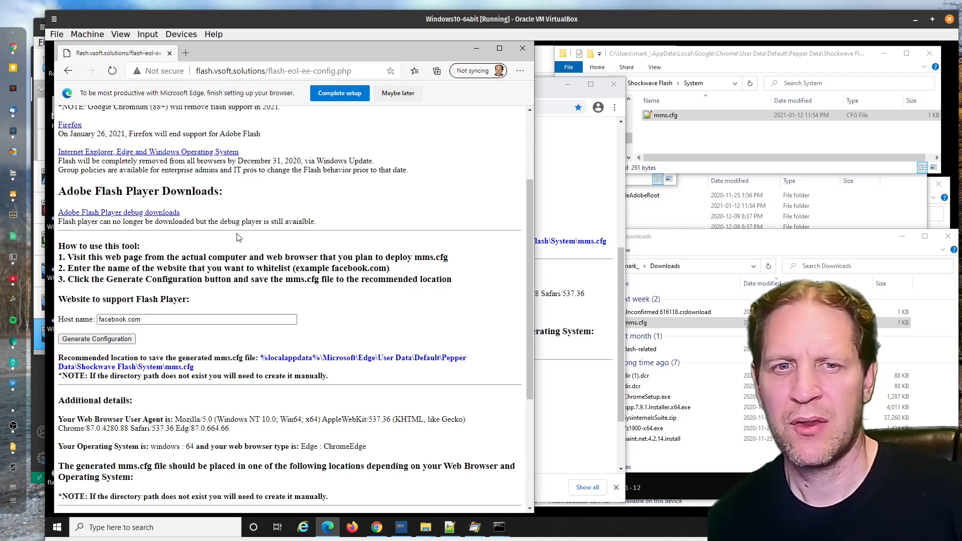
{"action": "scroll", "scroll_direction": "up", "scroll_amount": 3}
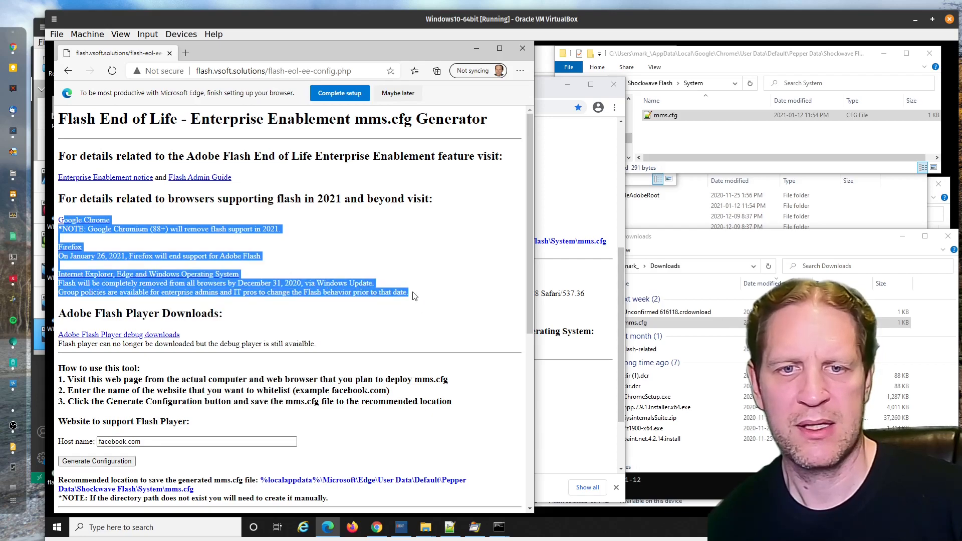
{"action": "left_click", "coordinate": [196, 199]}
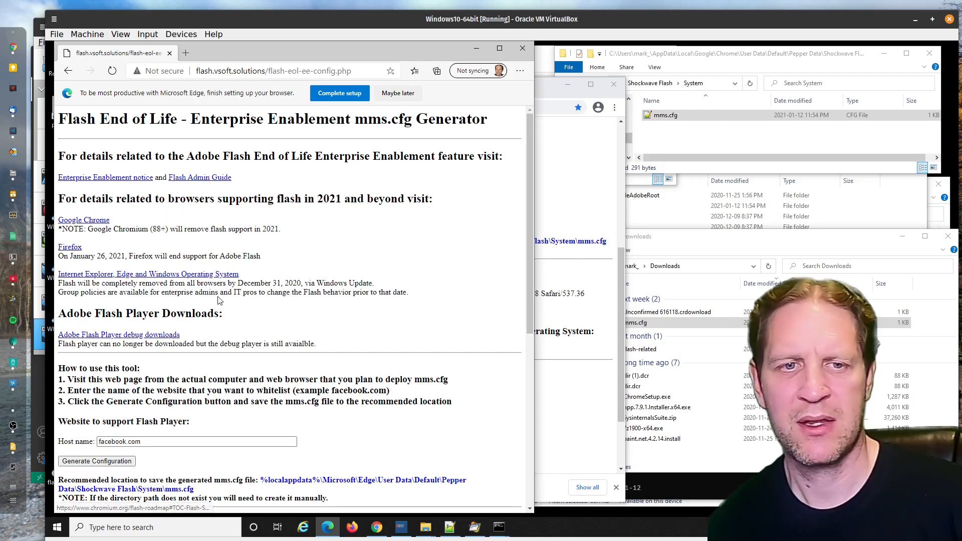
{"action": "mouse_move", "coordinate": [218, 274]}
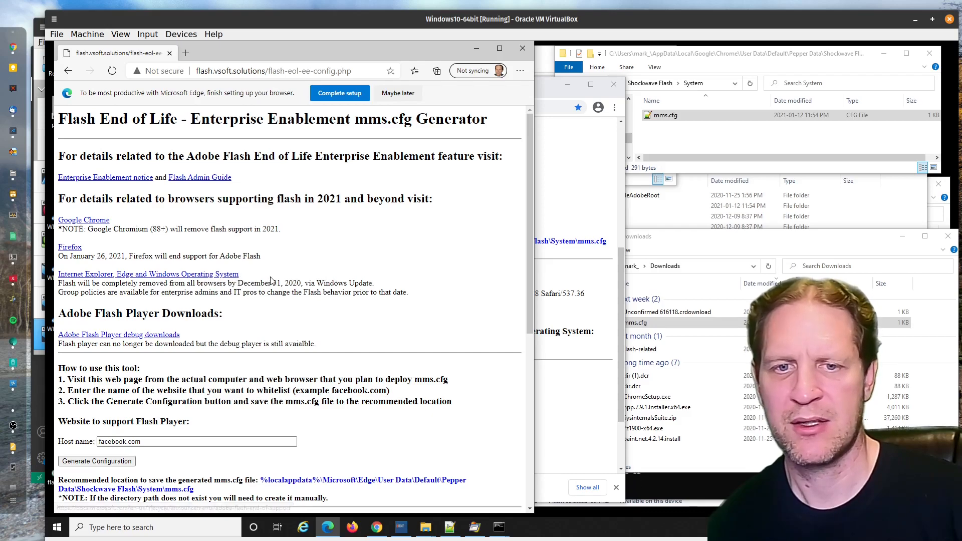
{"action": "mouse_move", "coordinate": [272, 280]}
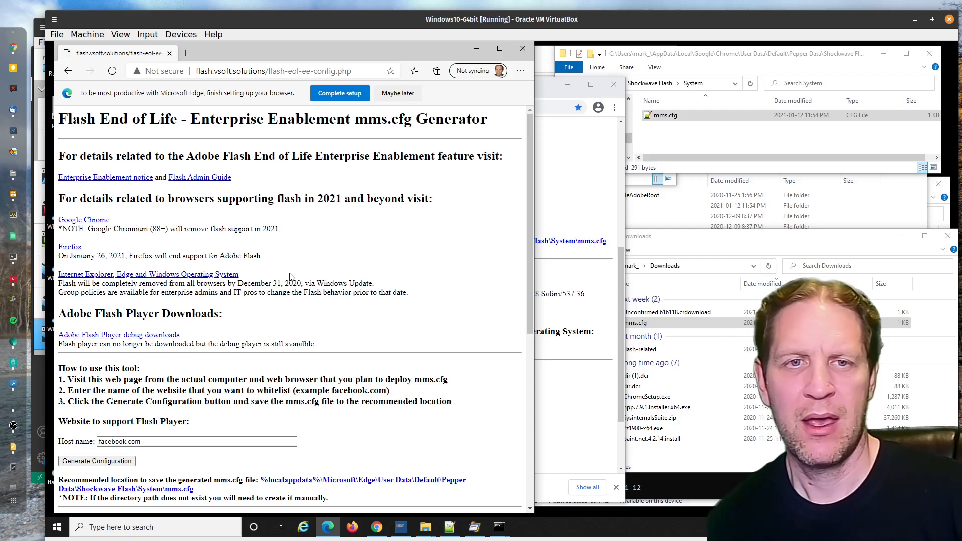
{"action": "left_click", "coordinate": [195, 441]}
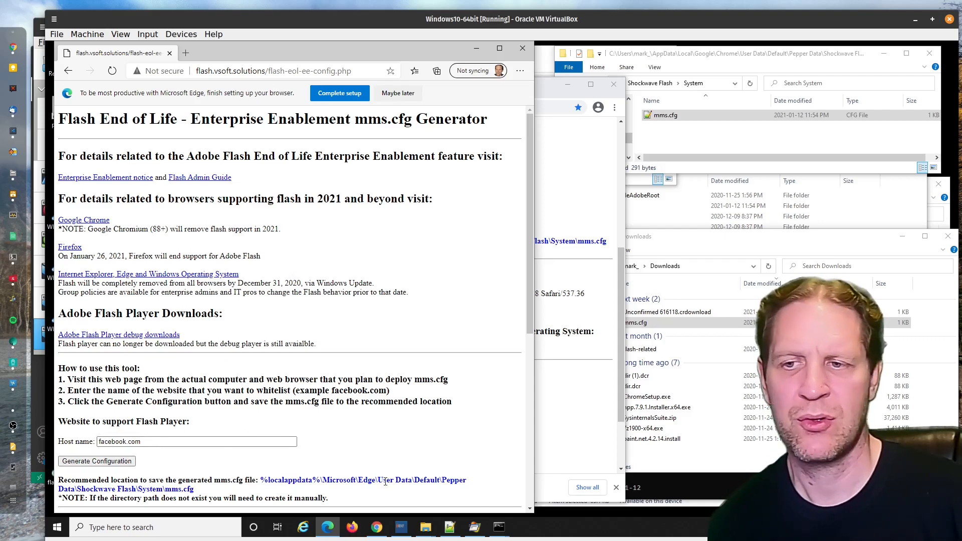
{"action": "scroll", "scroll_direction": "down", "scroll_amount": 3}
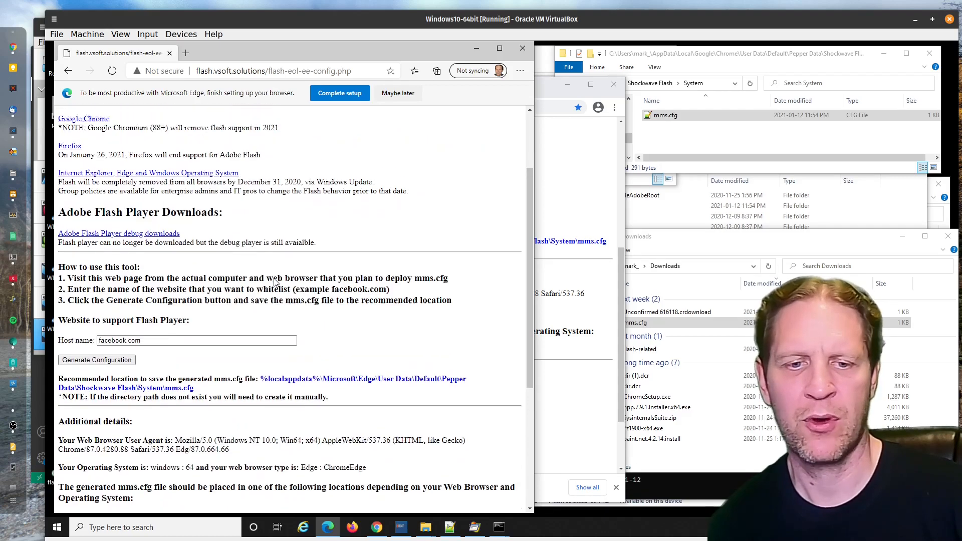
{"action": "scroll", "scroll_direction": "up", "scroll_amount": 3}
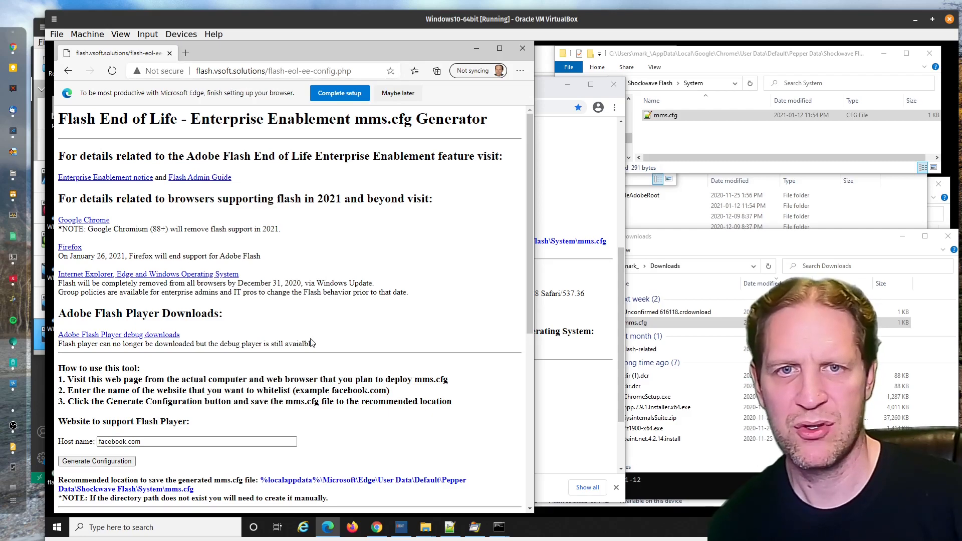
{"action": "mouse_move", "coordinate": [301, 248]}
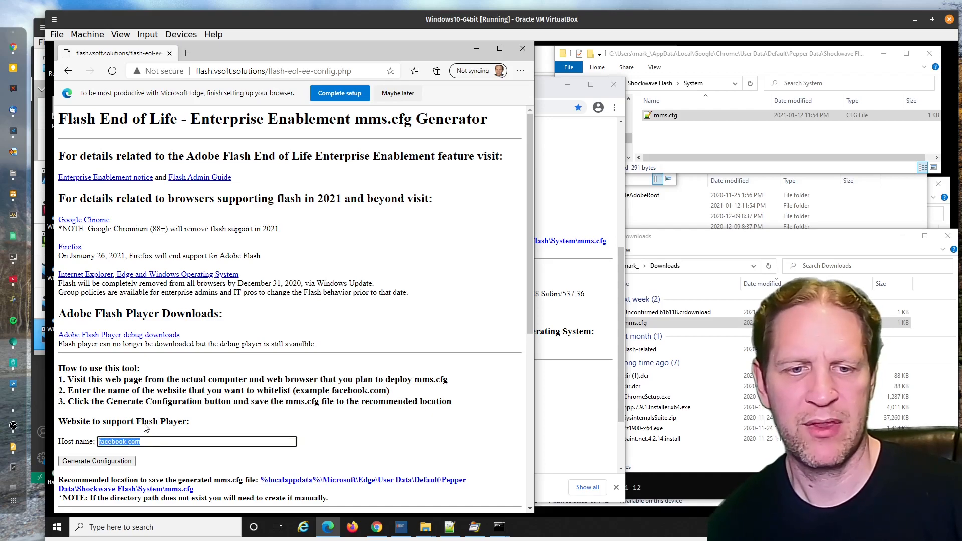
{"action": "mouse_move", "coordinate": [408, 395]}
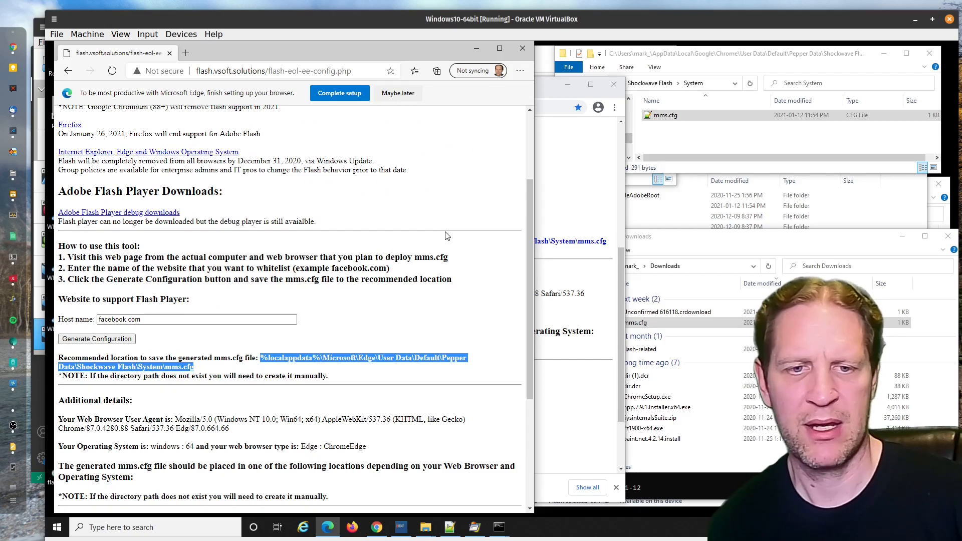
{"action": "mouse_move", "coordinate": [392, 189]}
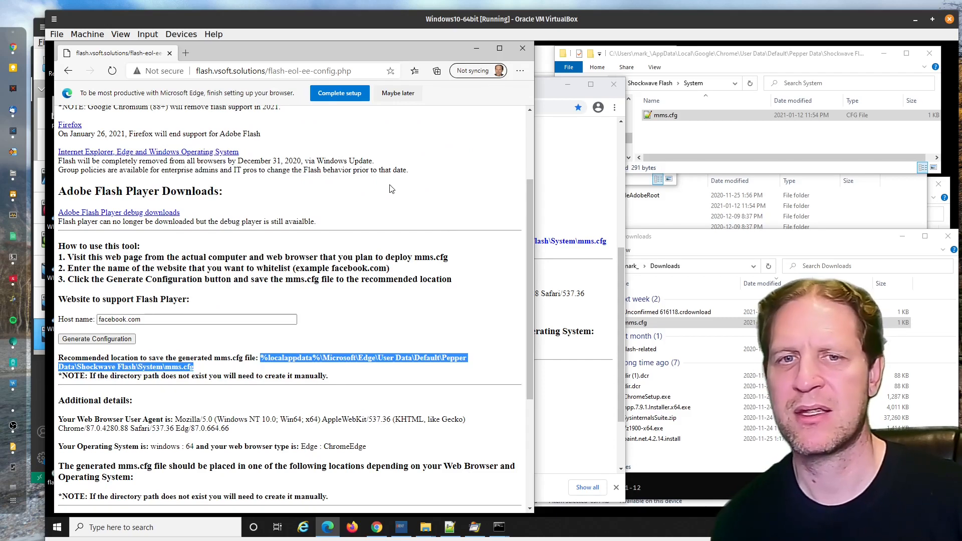